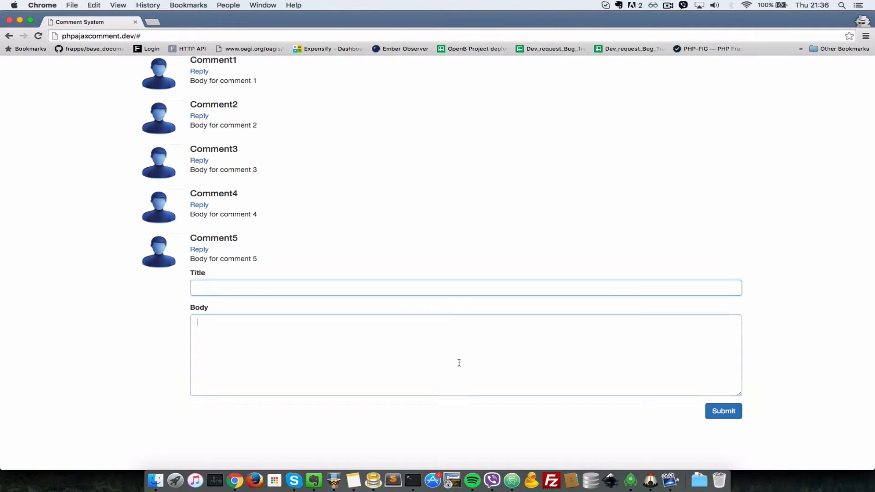
- Add commentForm.on("submit", function(e){ e.preventDefault(); }) below the reply handler in main.js
left_click(459, 362)
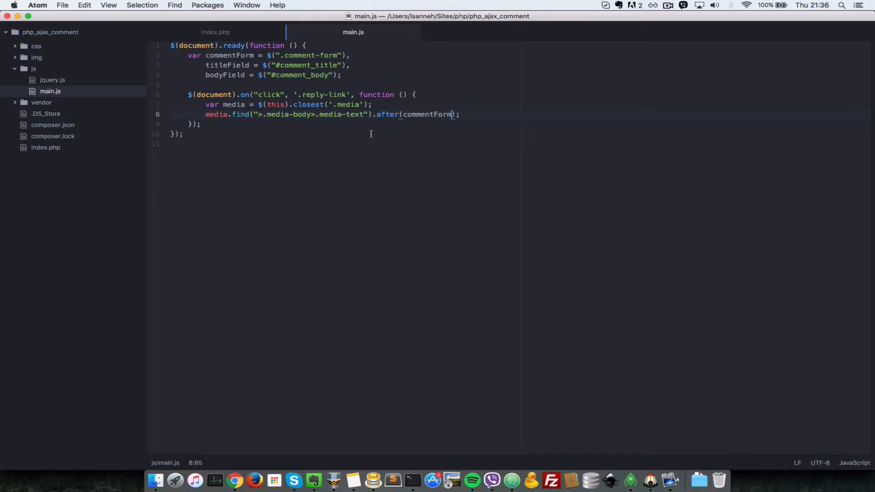
key("Enter")
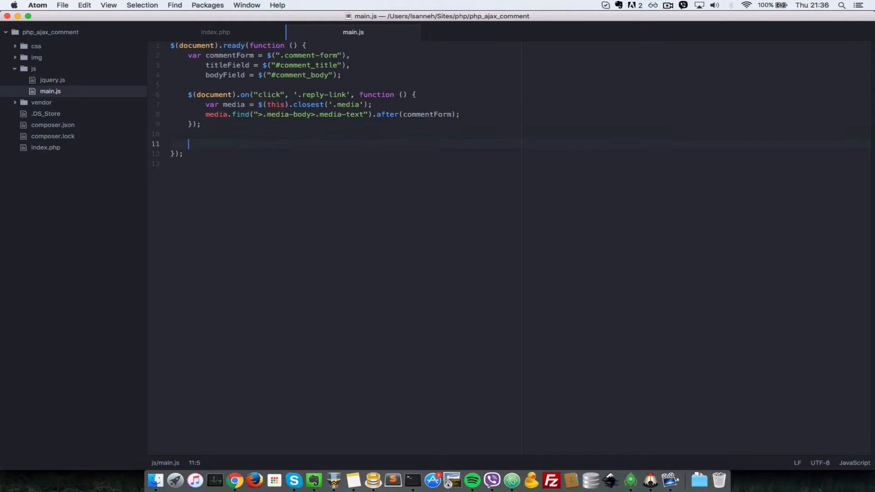
type("commentForm.on(\"su")
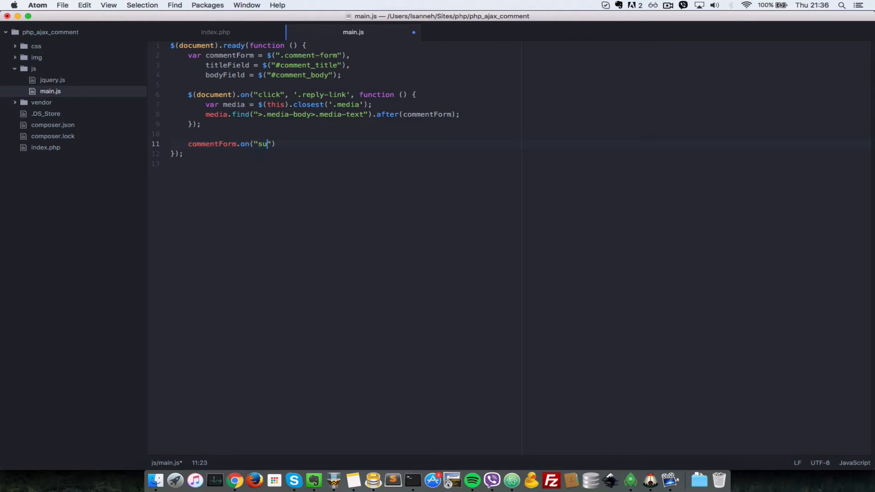
type("bmit")
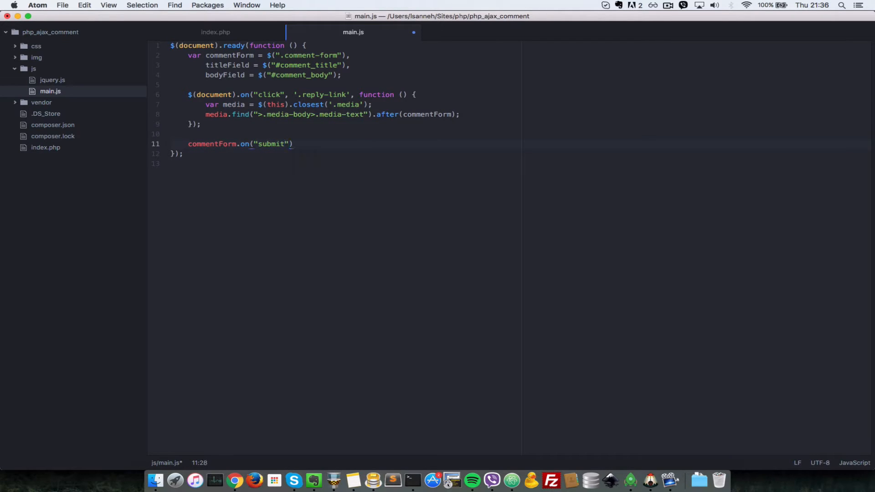
type(", function () {")
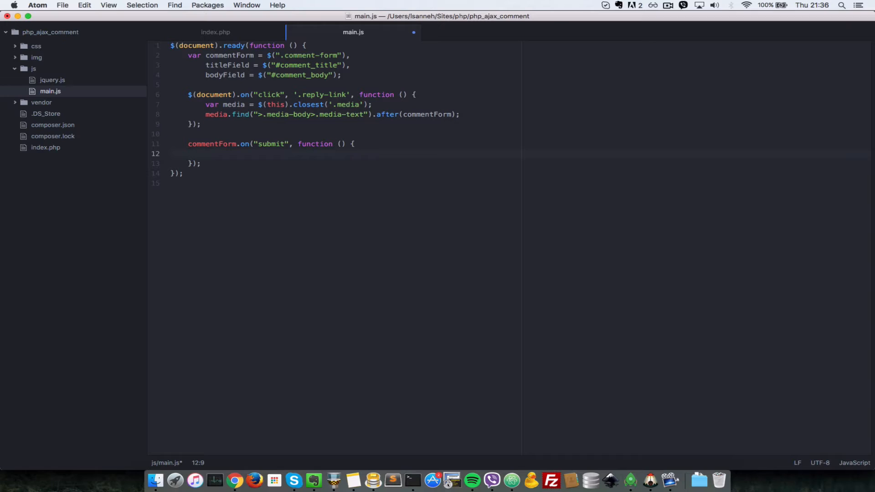
type("e")
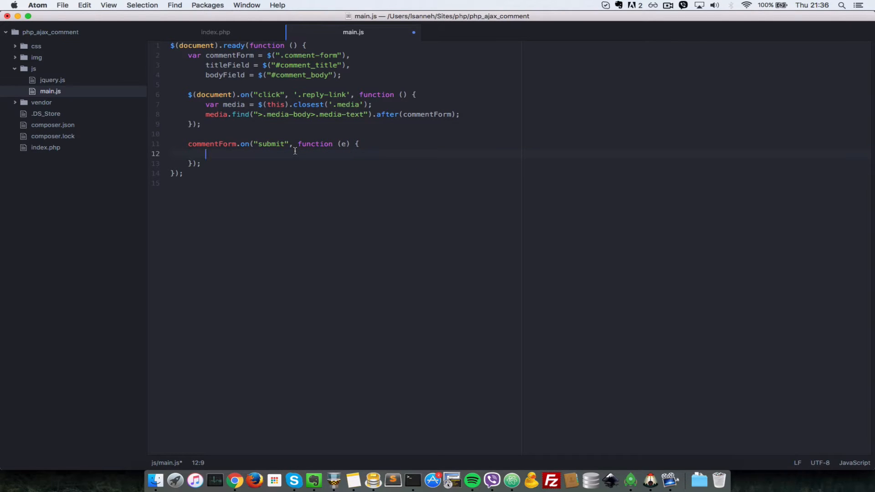
type("e.preventDe")
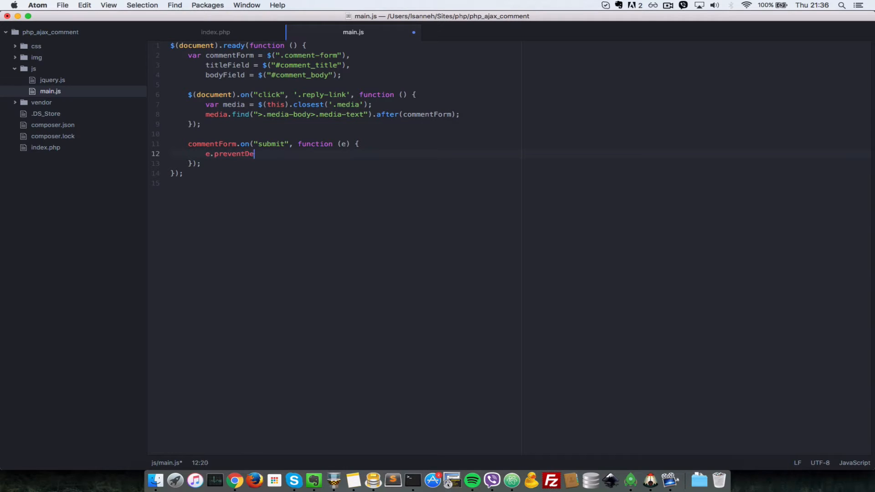
type("fault();")
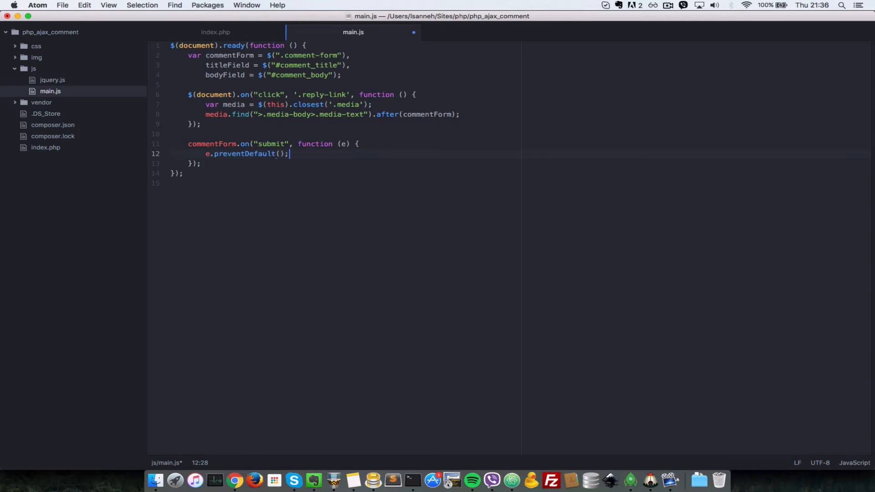
left_click(215, 32)
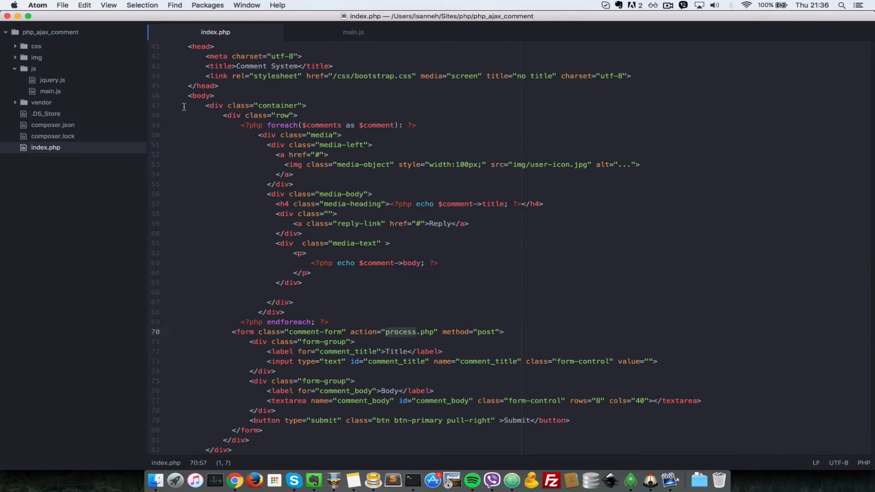
- Create an empty process.php at the project root via New File and return to main.js
right_click(50, 32)
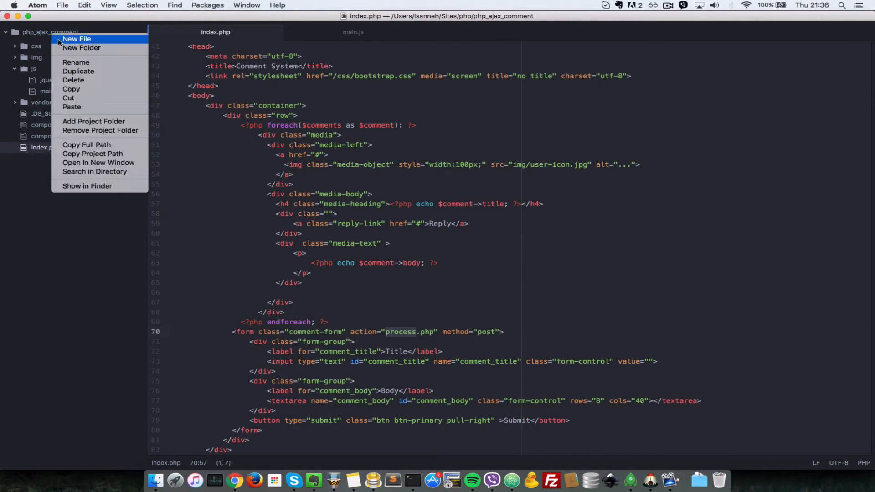
left_click(76, 39)
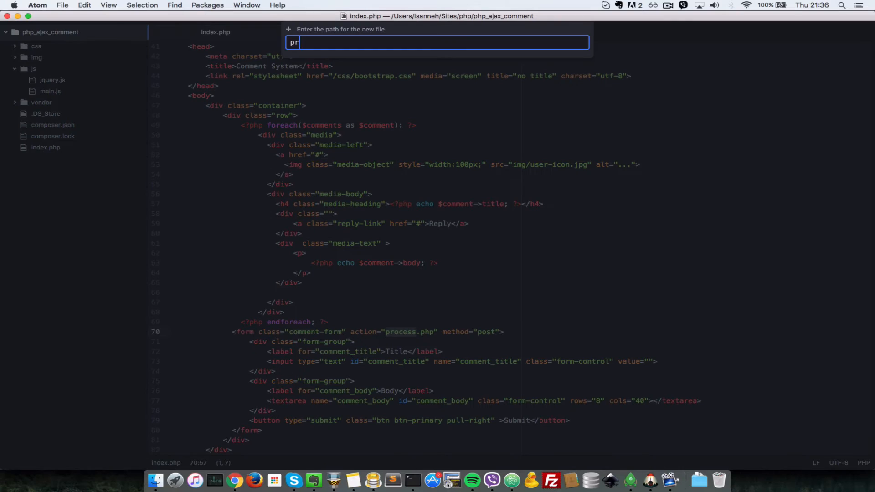
type("ocess.php")
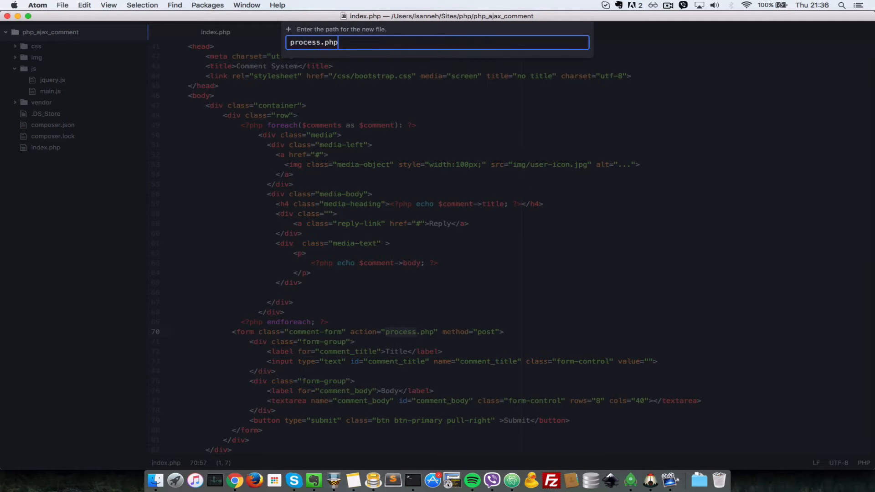
key("Enter")
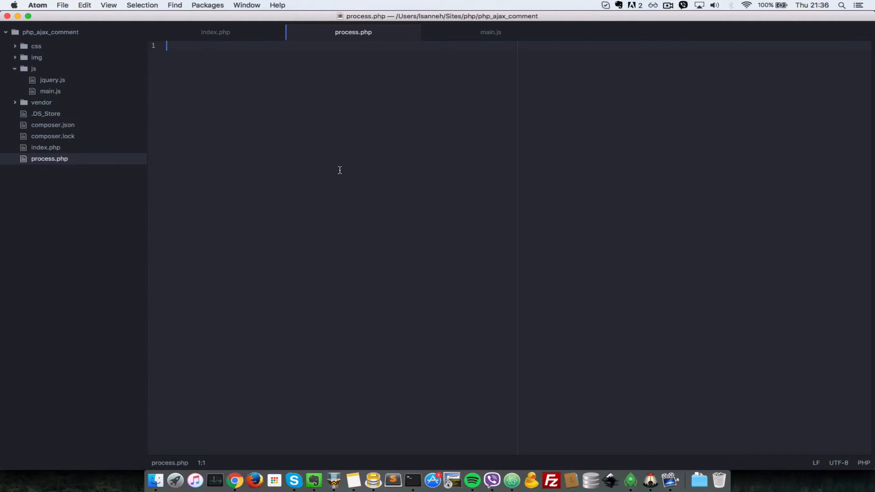
left_click(215, 32)
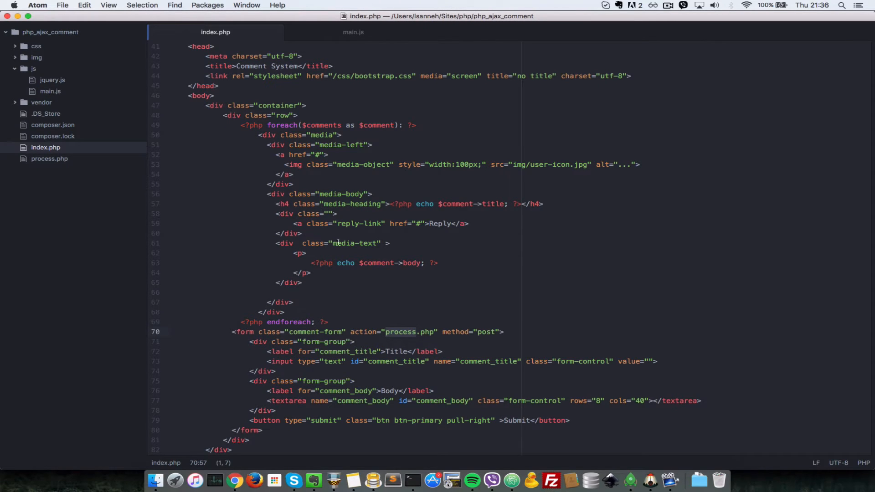
left_click(354, 31)
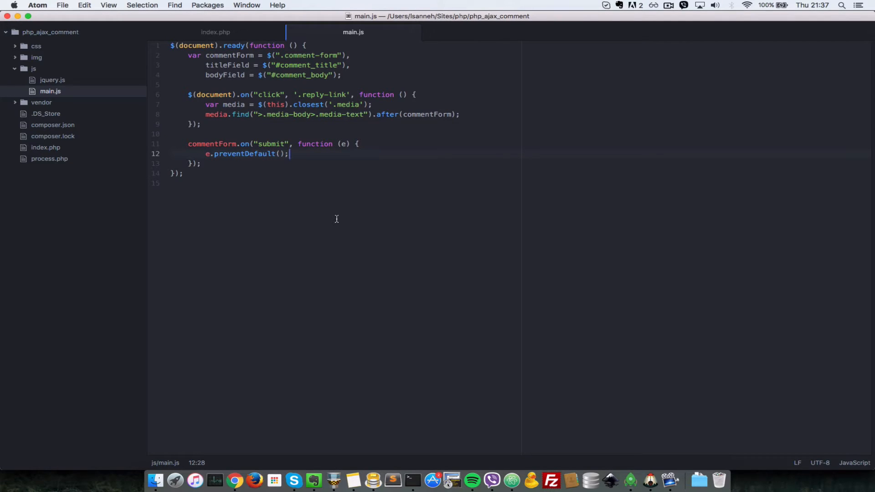
- Declare var parentId = 0 and title = titleField.val() inside the submit handler
key("Enter")
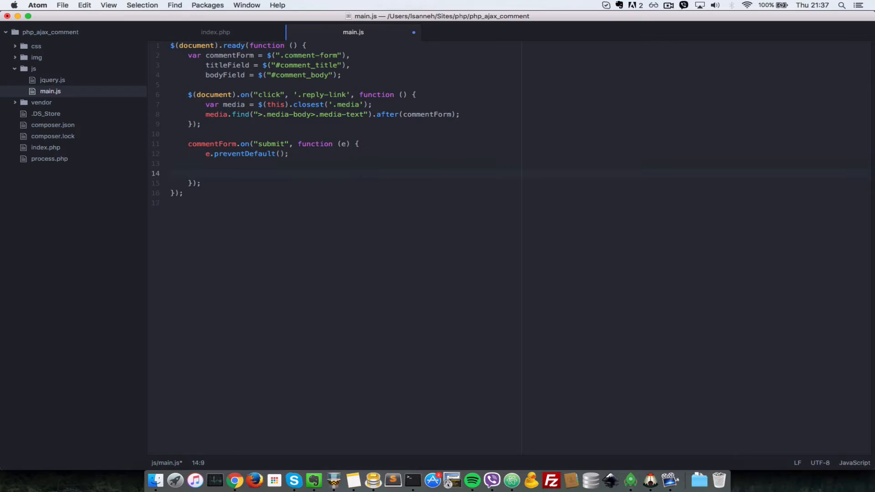
type("var")
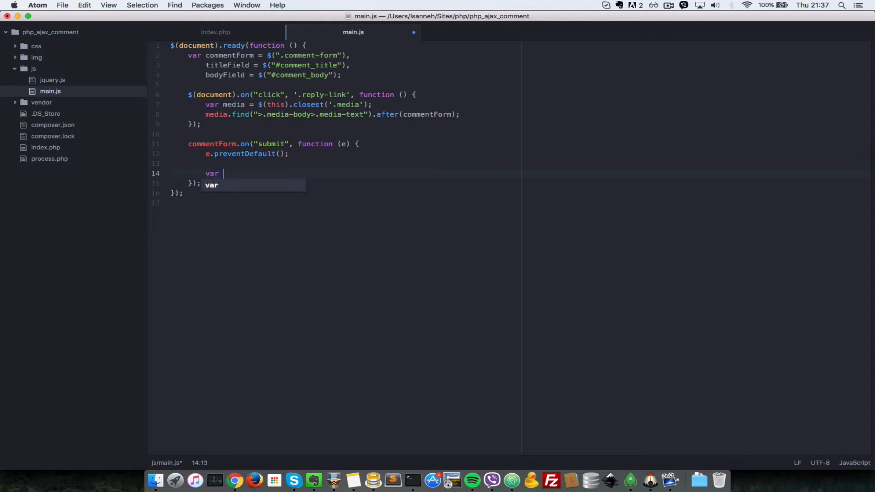
type("pare")
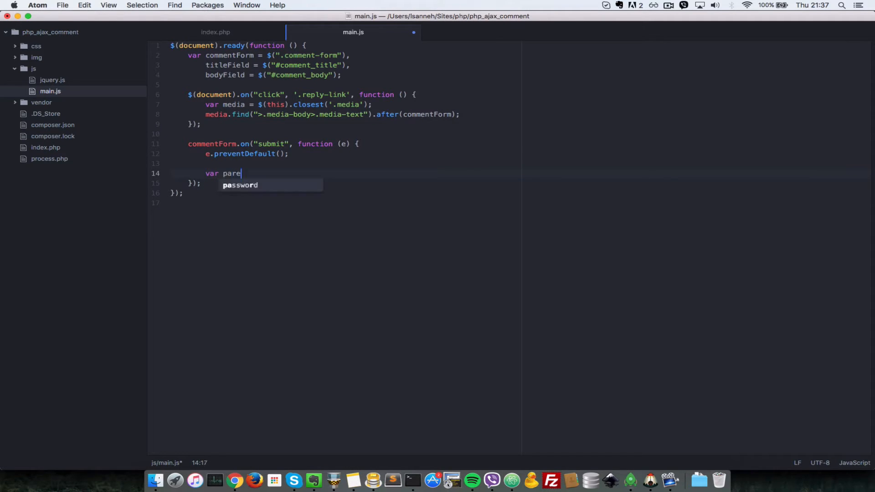
type("ntId")
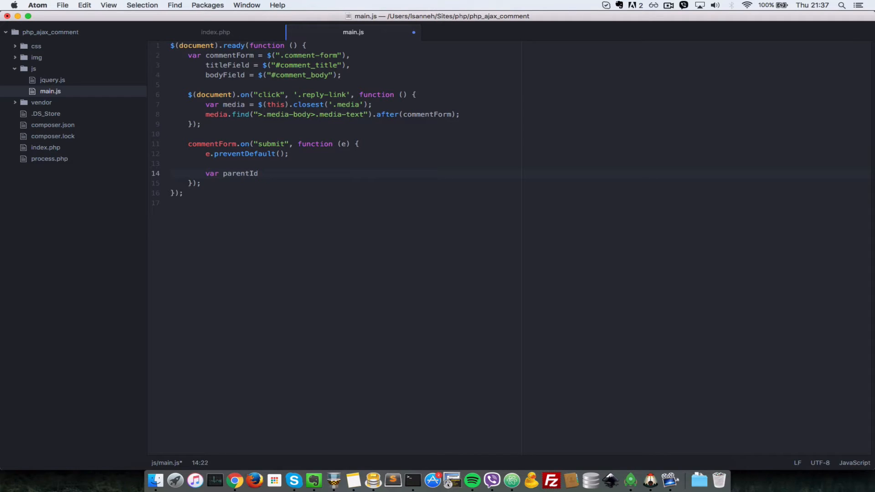
type("= 0,")
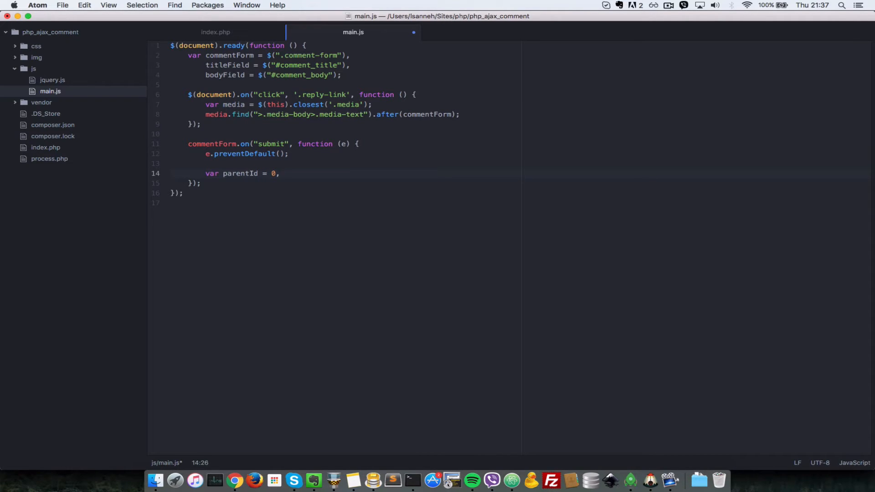
key("Enter")
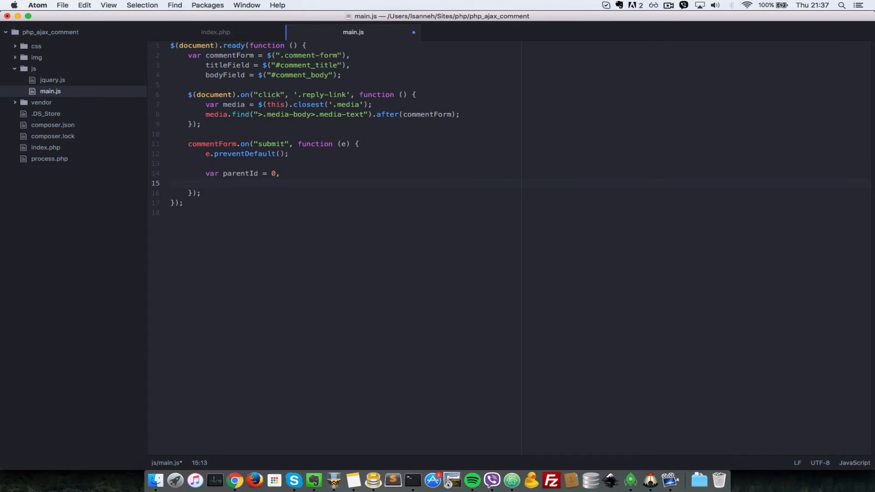
type("title =")
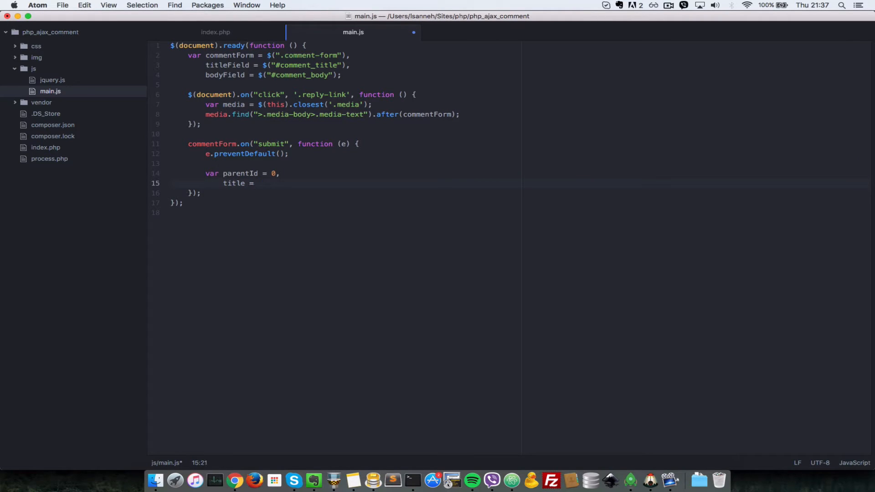
type("tie")
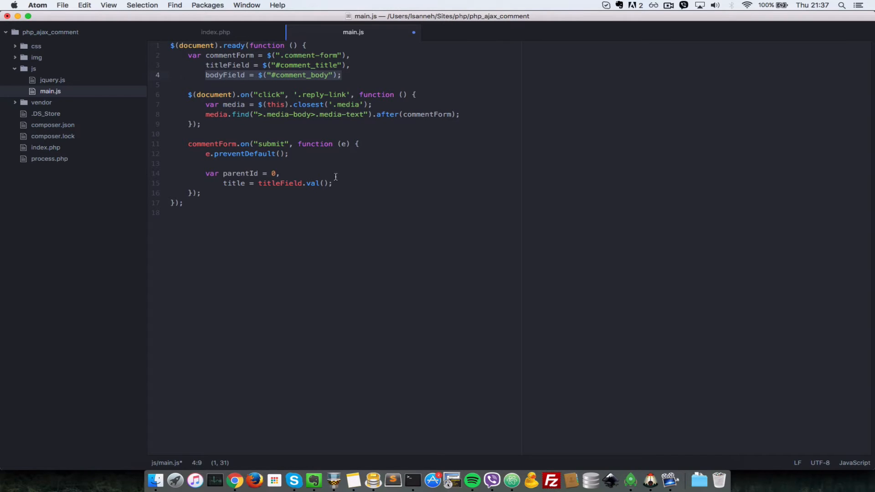
- Add body = bodyField.val(); to the declaration and save main.js
left_click(344, 183)
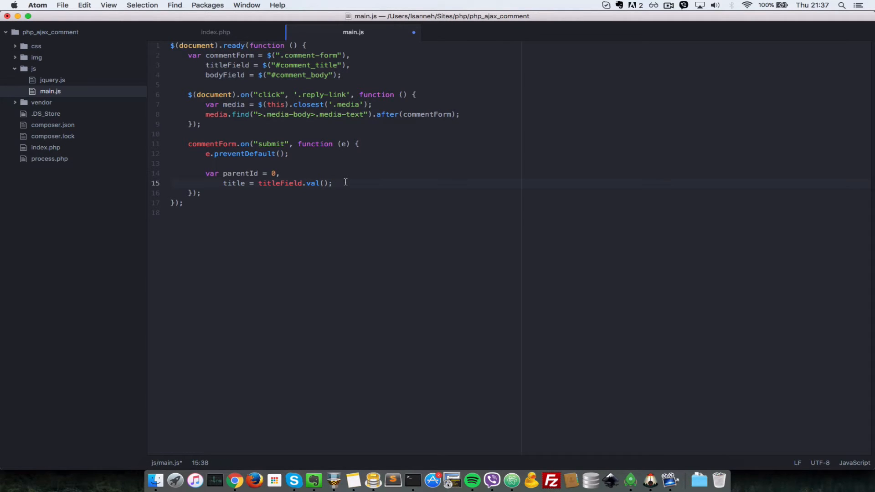
type(",")
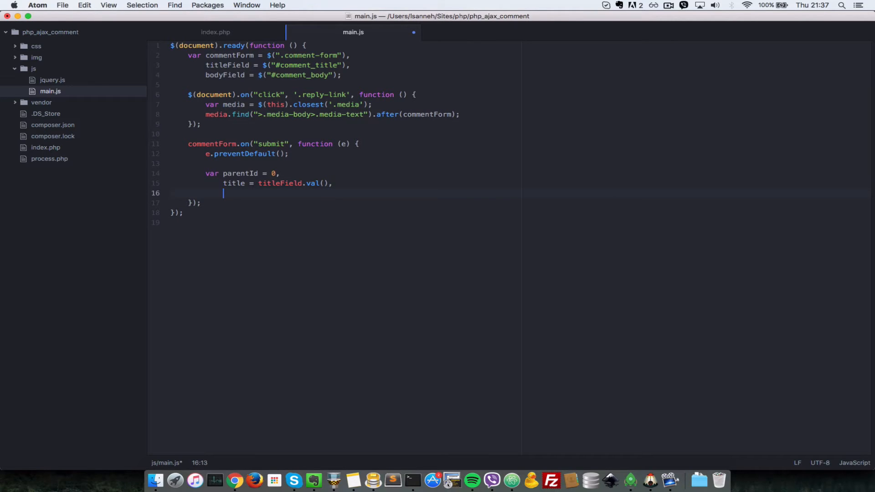
type("body")
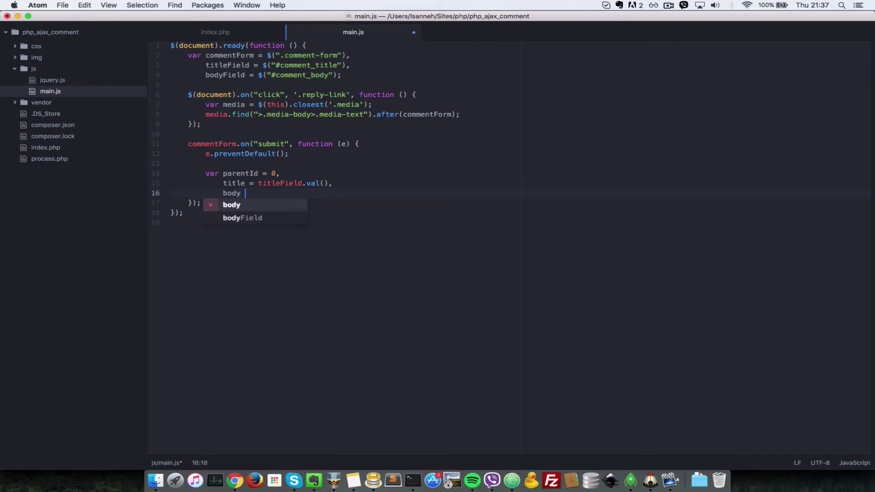
type("= bodyField.val(")
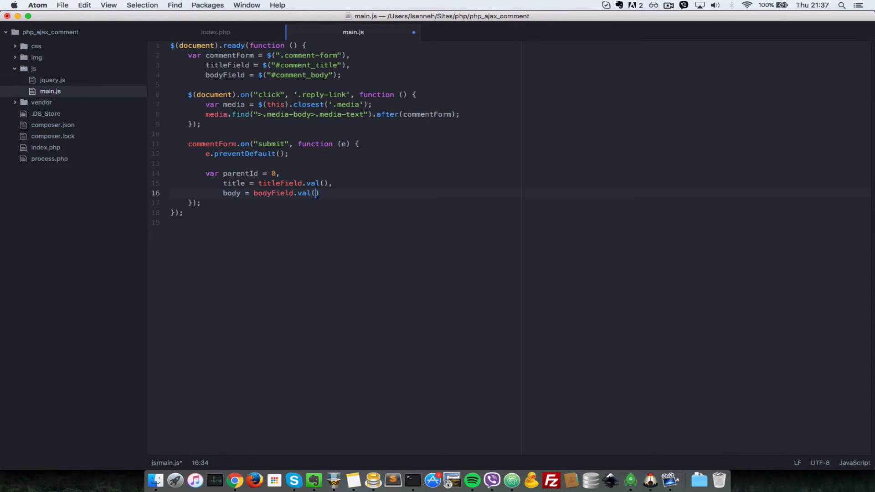
type(";")
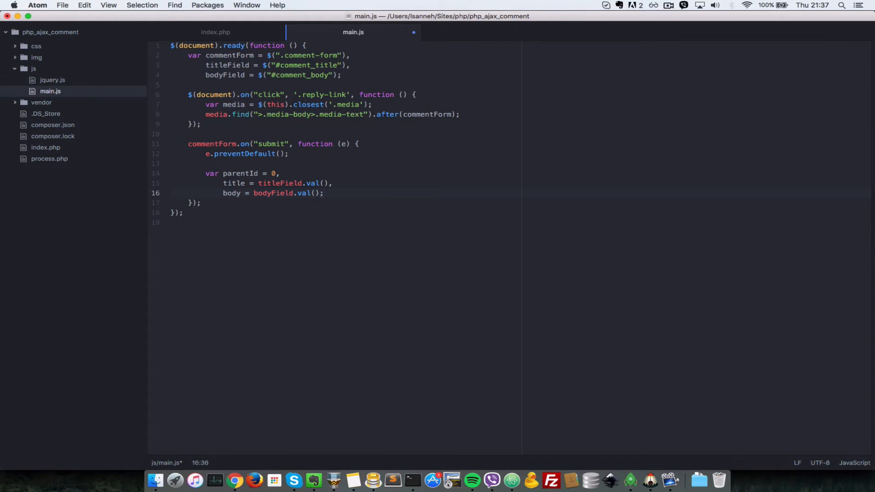
key("Enter")
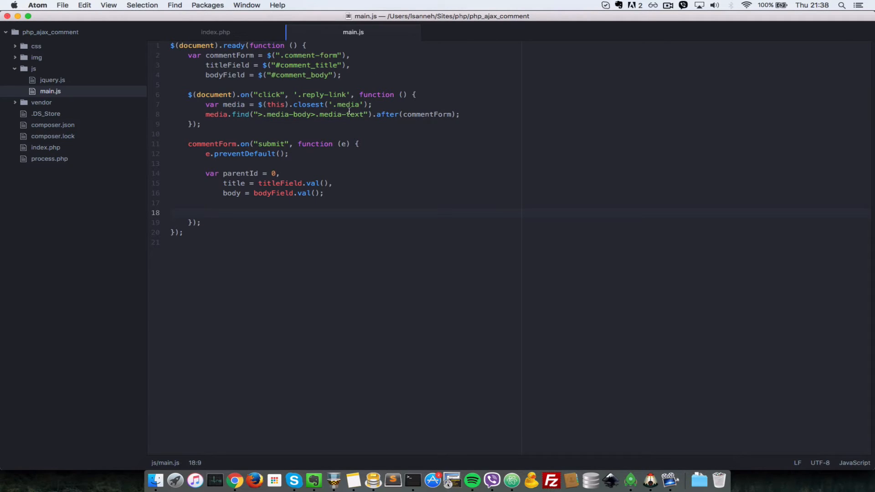
left_click(215, 32)
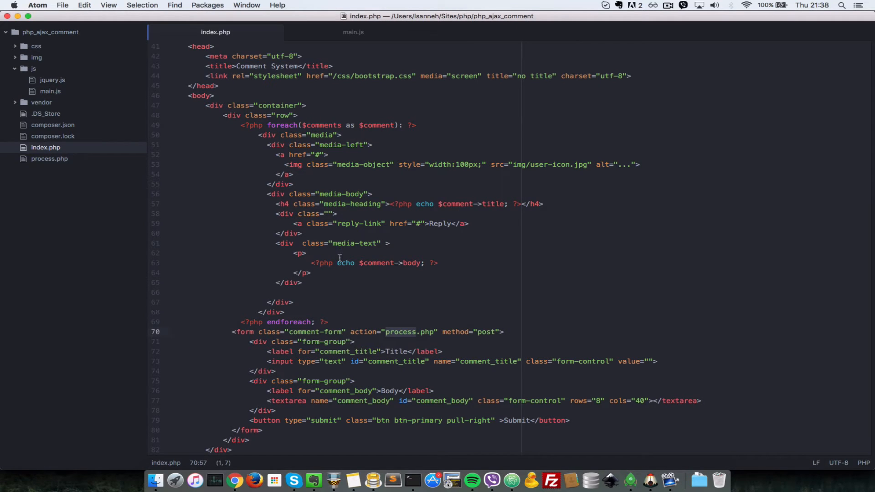
left_click(329, 253)
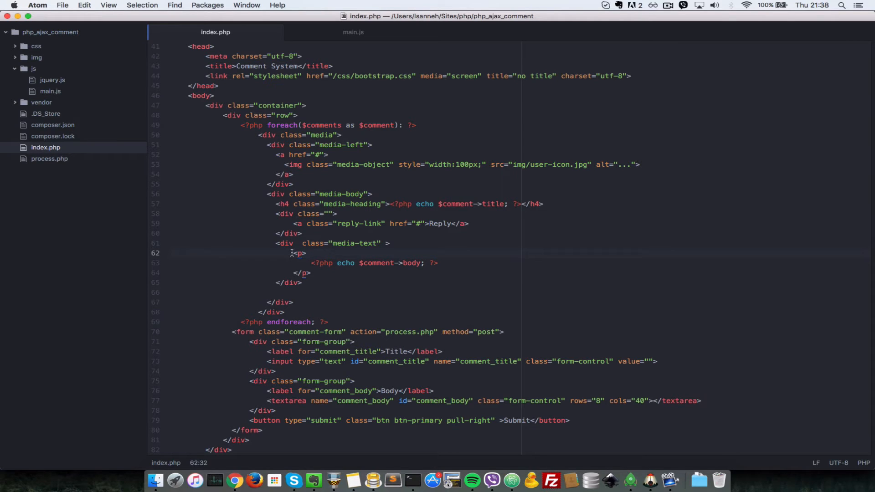
left_click(354, 32)
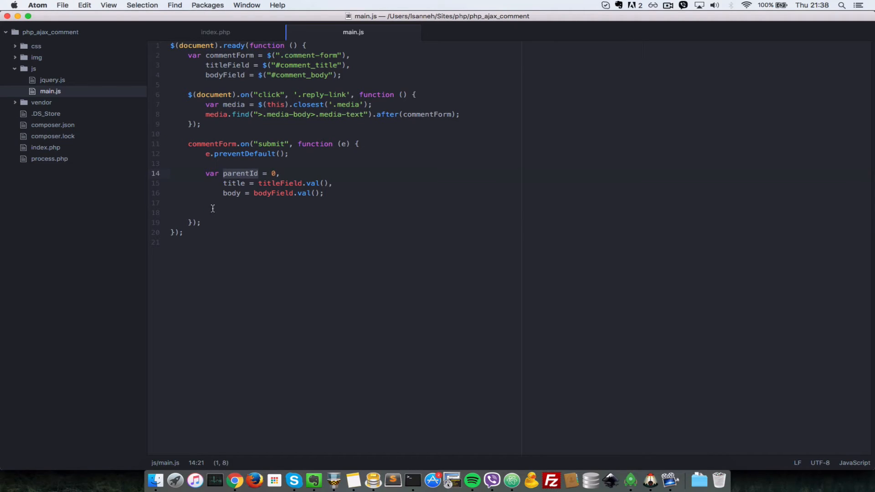
left_click(215, 31)
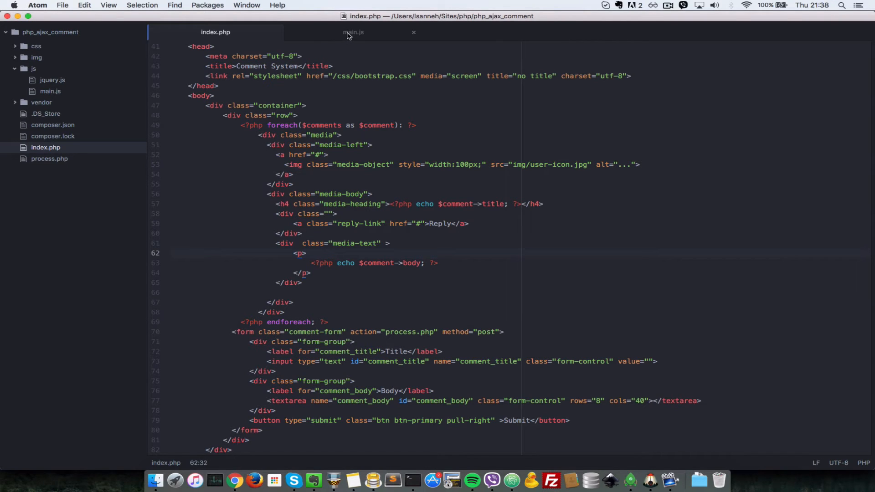
left_click(354, 32)
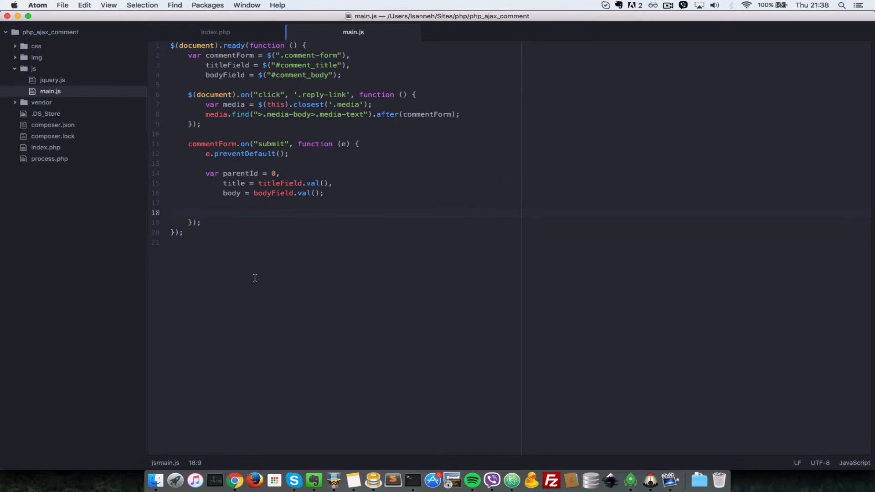
- Write the condition if(commentForm.parents(".media").length > 0){ in the submit handler
type("if(")
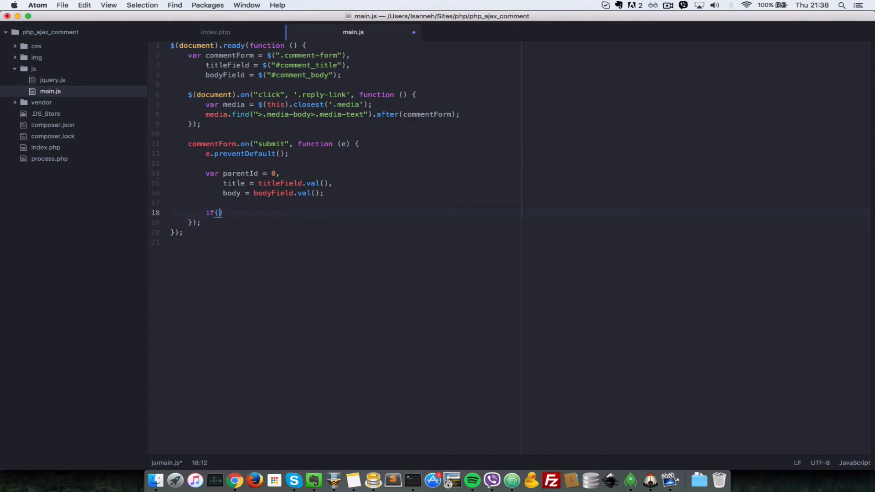
type("co")
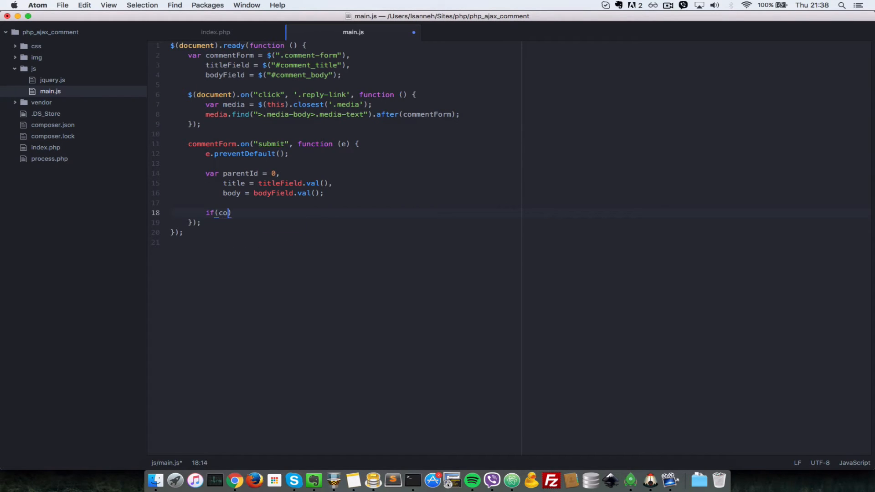
type("mmentForm")
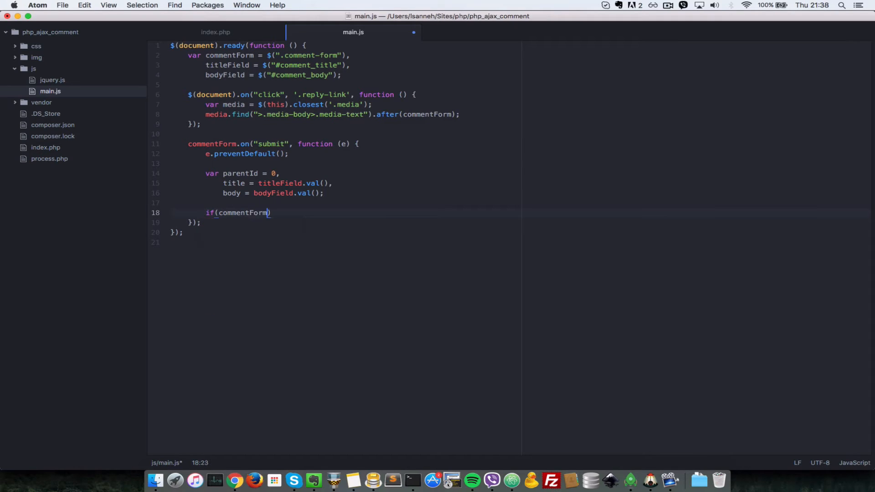
type(".par")
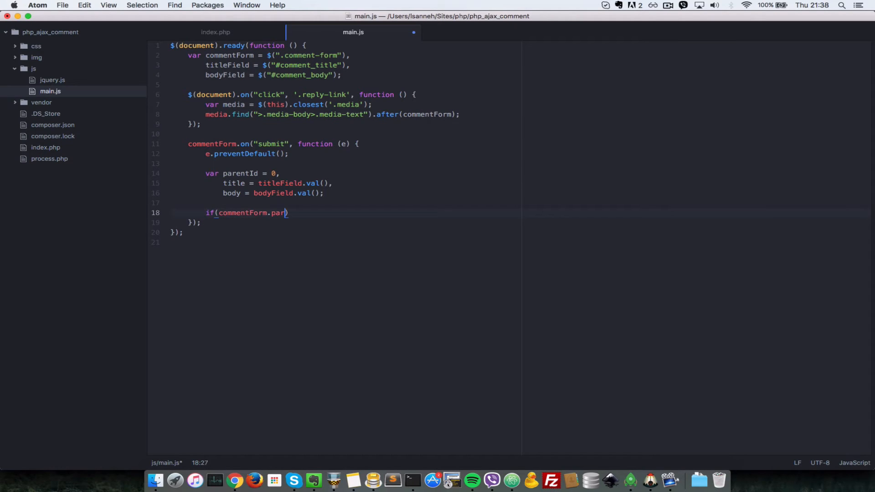
type("ents()")
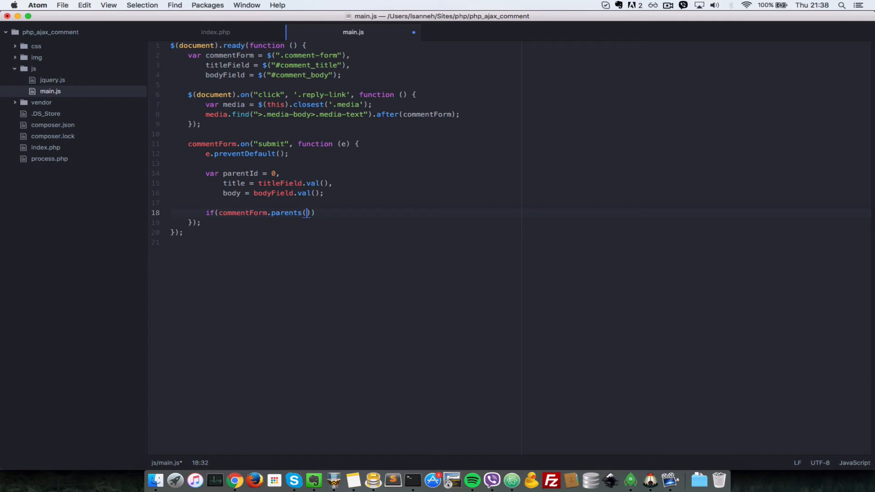
type("\".")
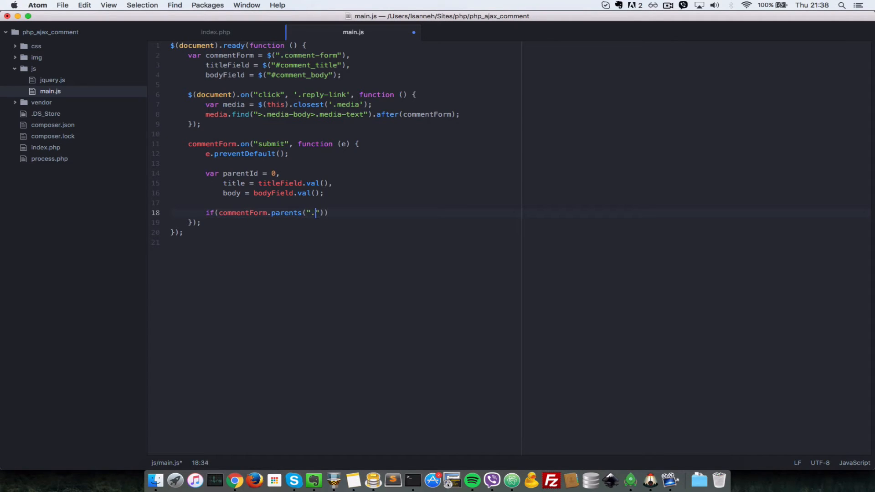
type("media")
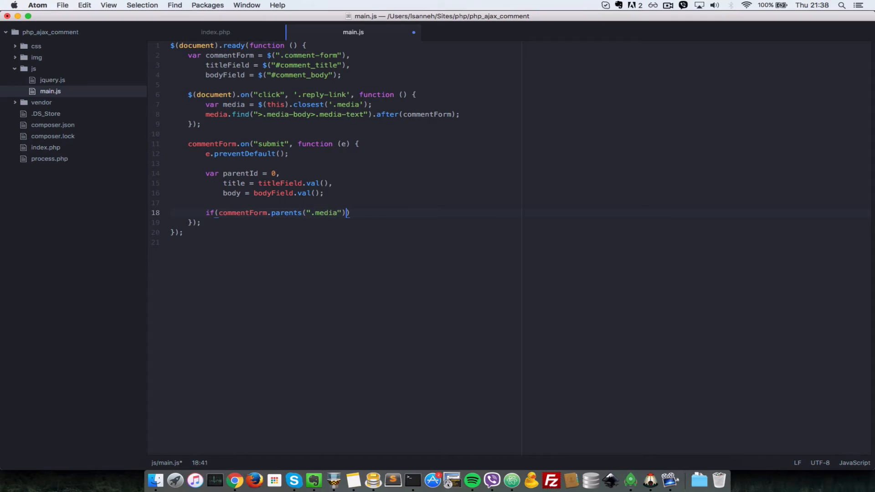
type(".l")
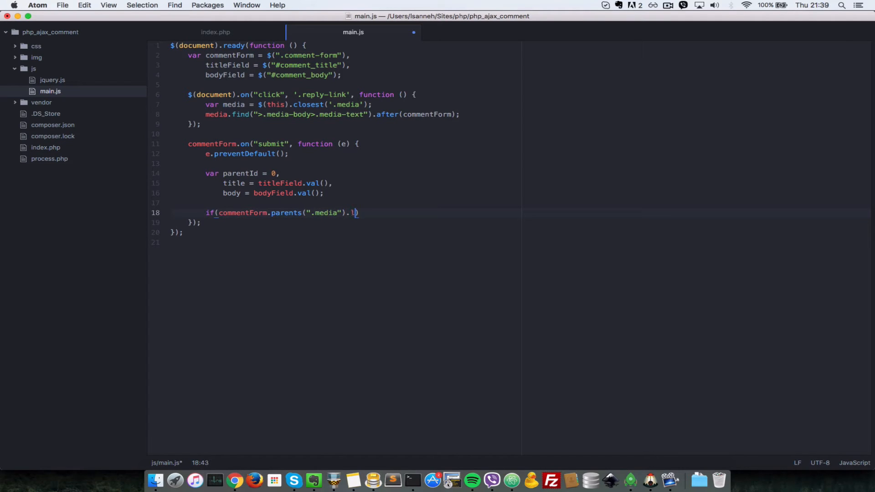
type("ength")
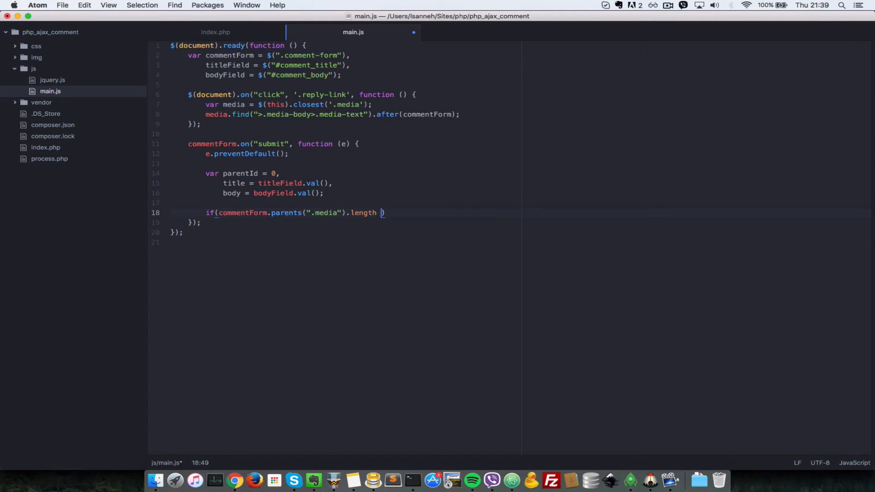
type("> 0){")
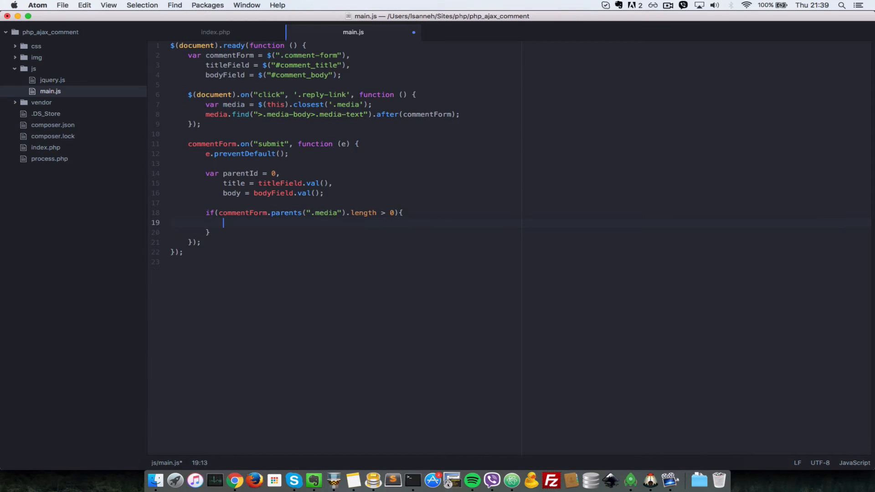
- Inside it set parentId = commentForm.closest(".media").attr("data-Id") and save
type("pa")
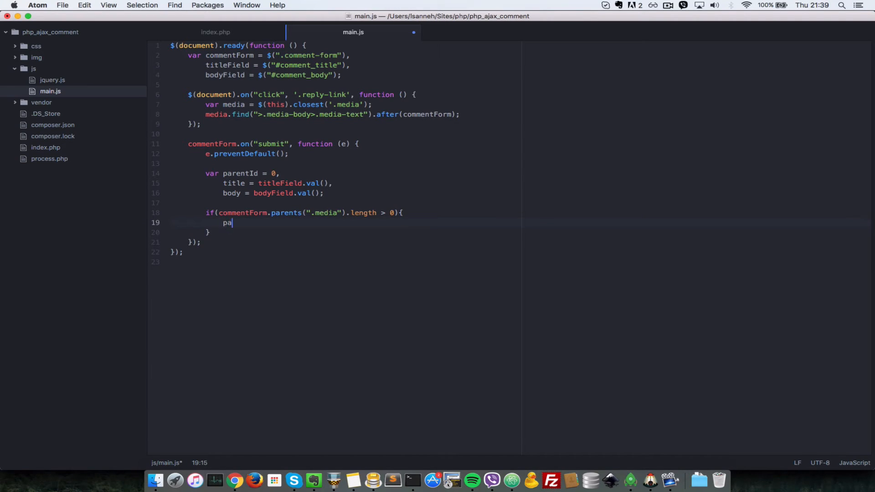
type("rentId =")
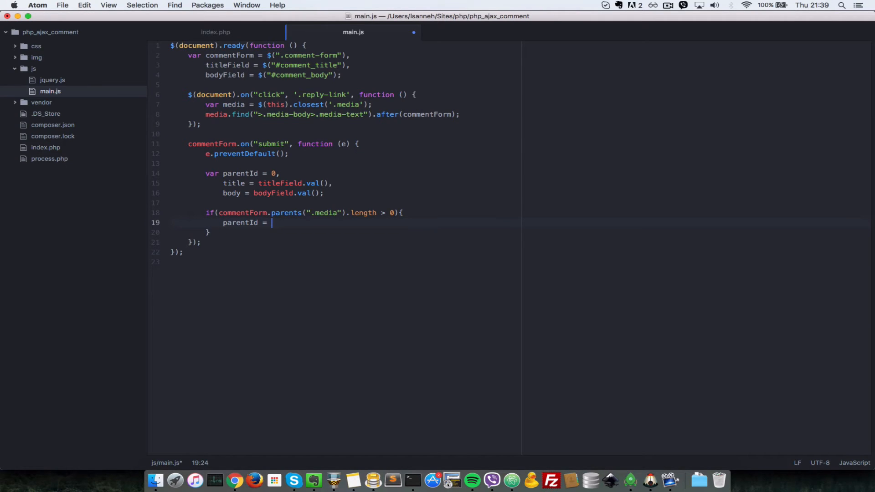
type("comment")
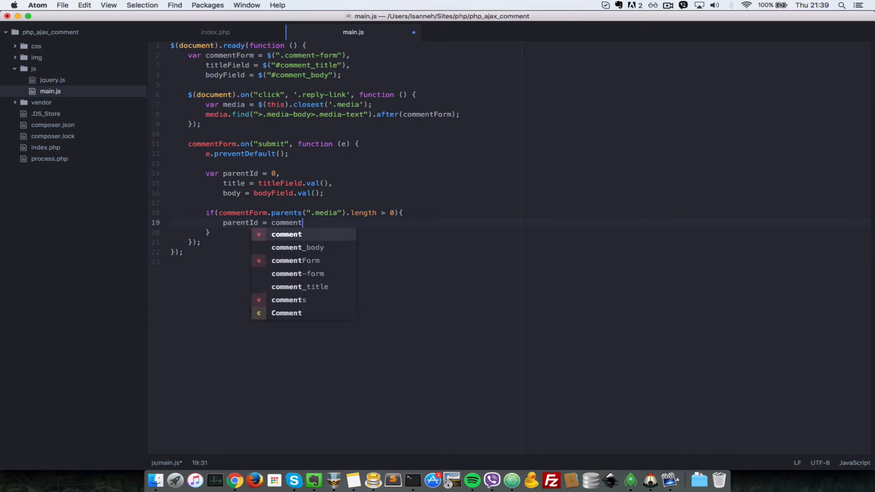
type("Form.closest(\".media\"")
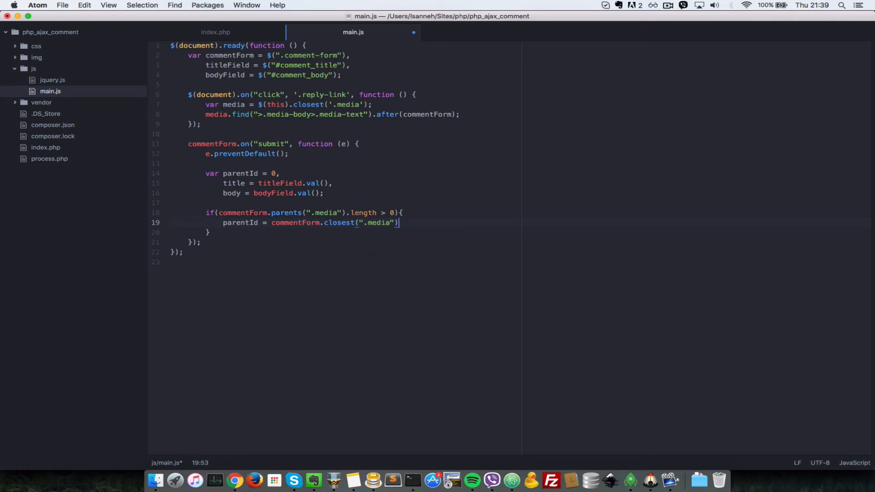
type(".attr(\"d\");")
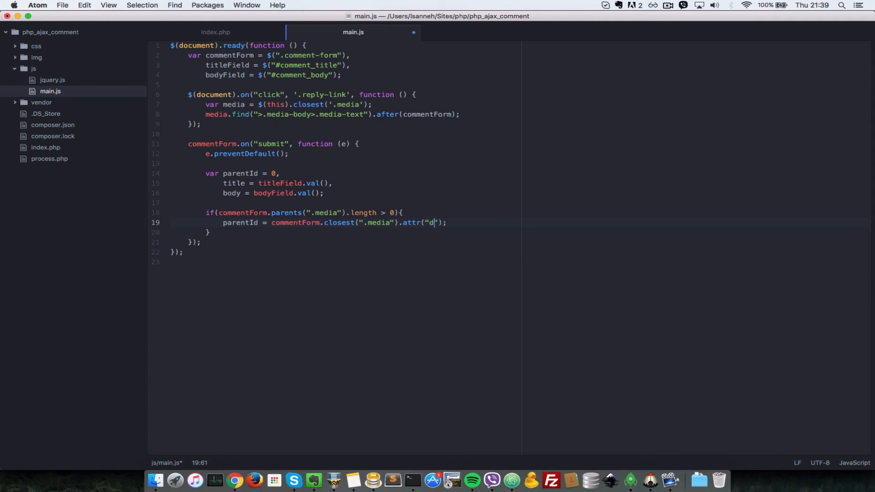
type("ata=Id")
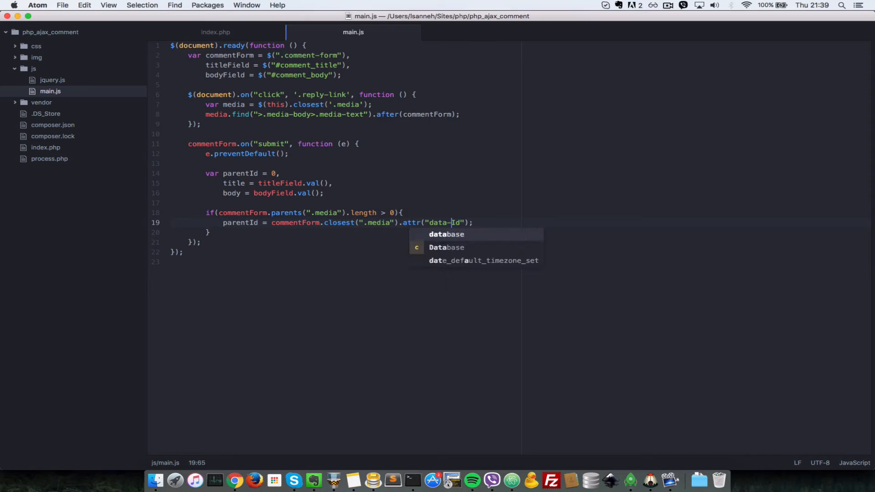
key("Escape")
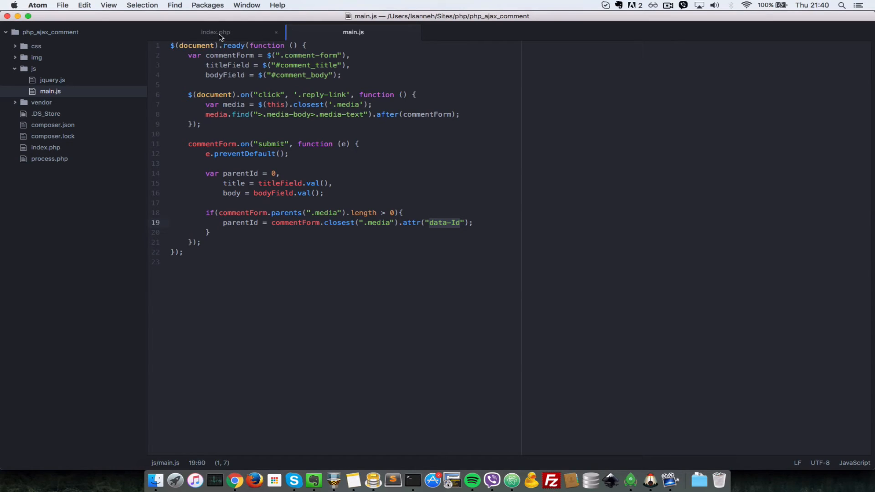
- Give the media div in index.php data-Id="<?php echo $comment->id; ?>" and switch to the browser
left_click(215, 32)
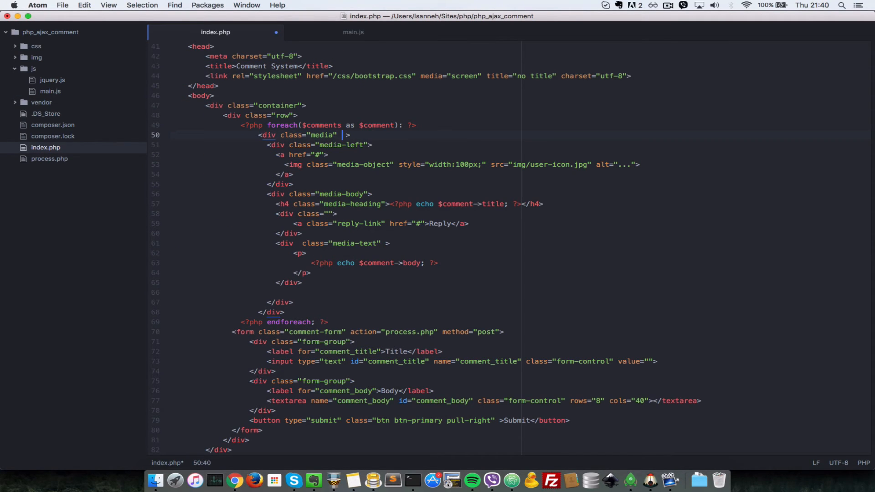
type("data-Id=")
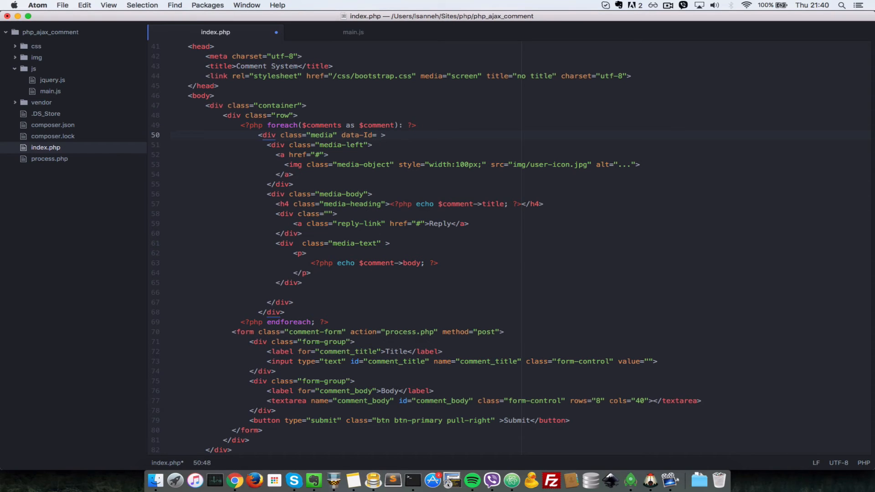
type("<?php ?>")
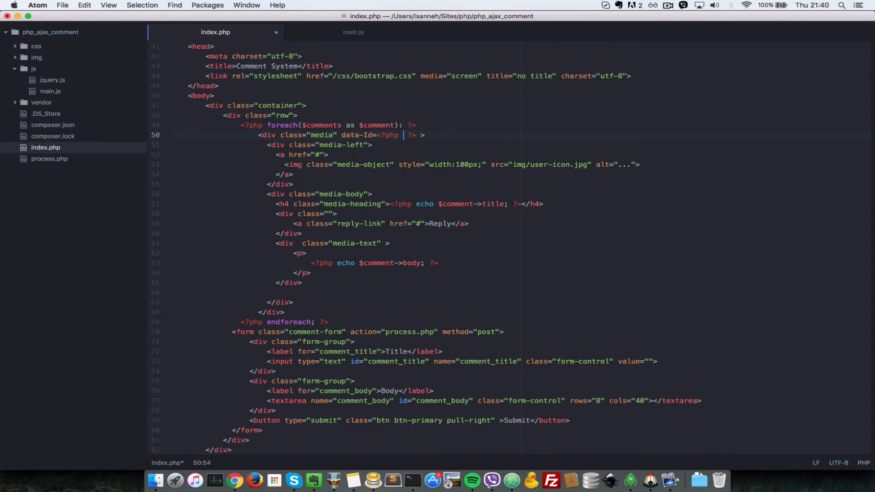
type("echo $")
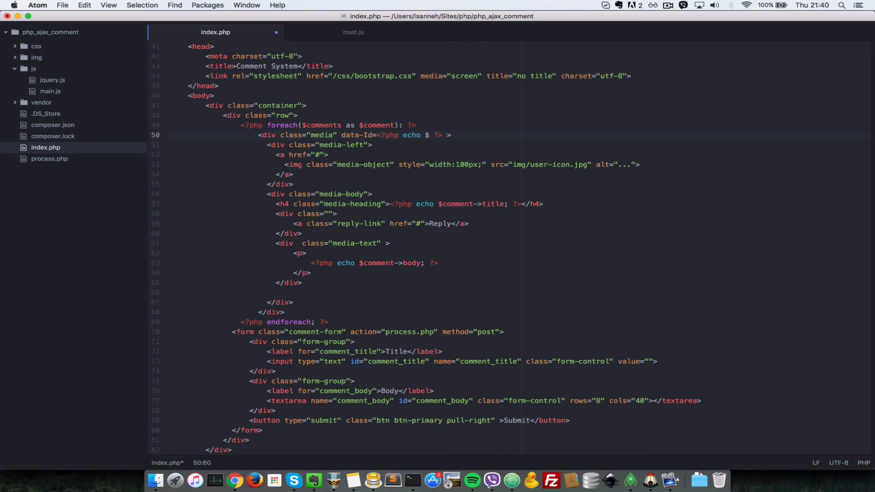
type("comment-")
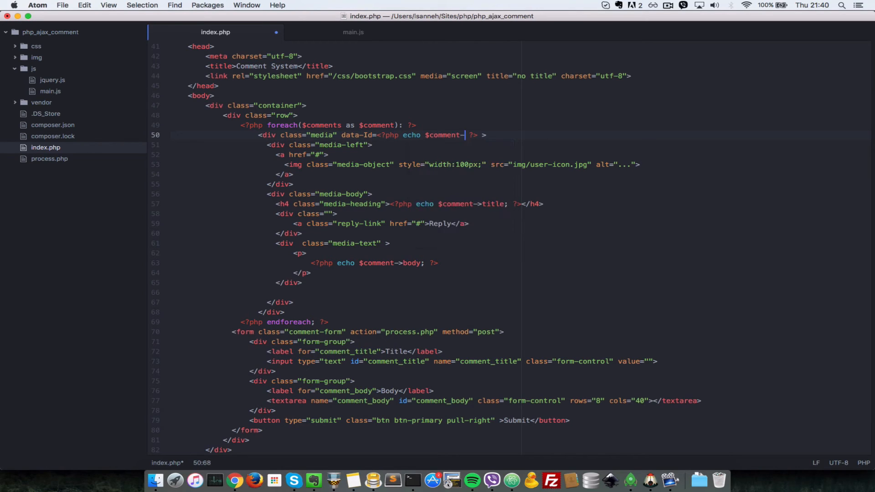
type("id;")
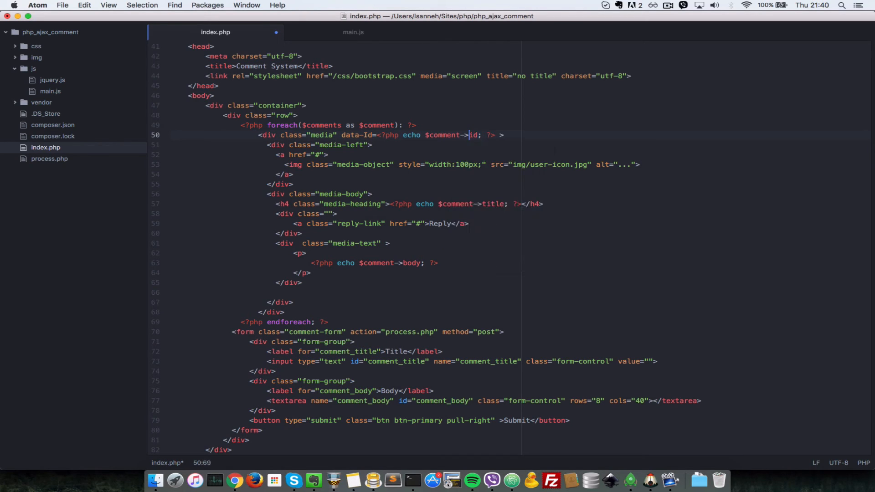
left_click(235, 480)
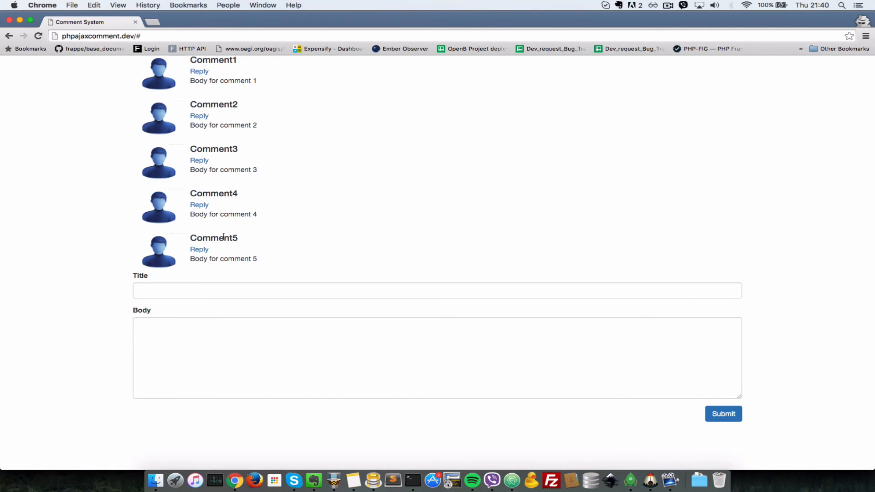
- Inspect the Comment4 heading to show media divs with data-id values 1 through 5
right_click(214, 193)
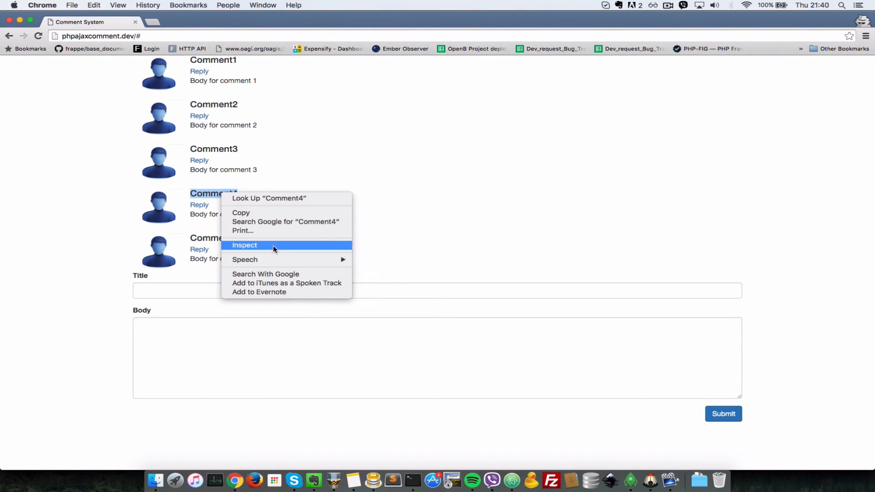
left_click(245, 246)
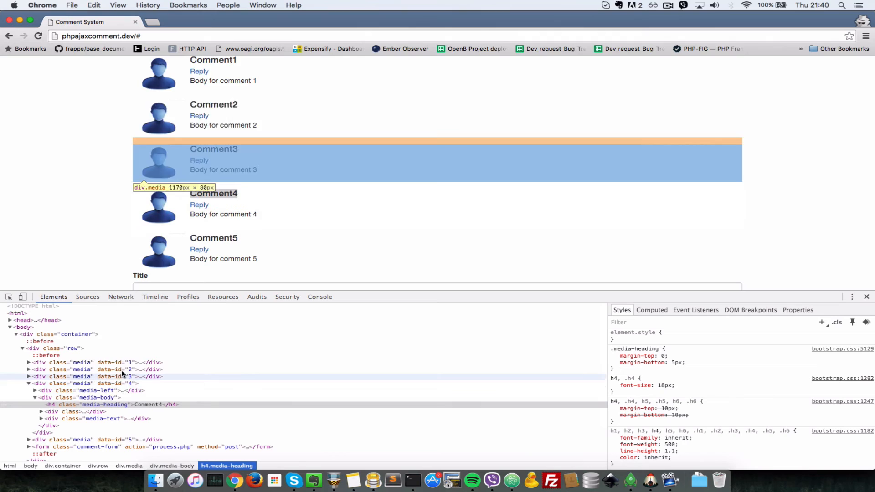
mouse_move(320, 307)
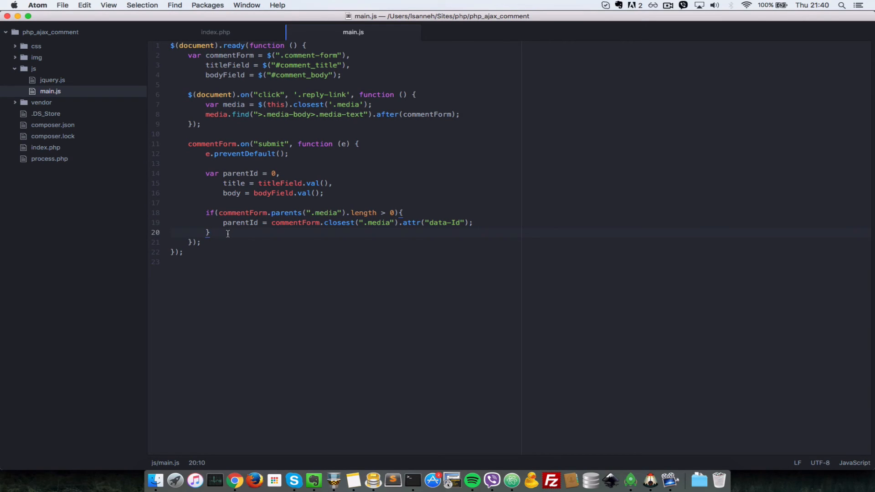
- Add console.log(parentId after the if block using the log autocomplete
key("Enter")
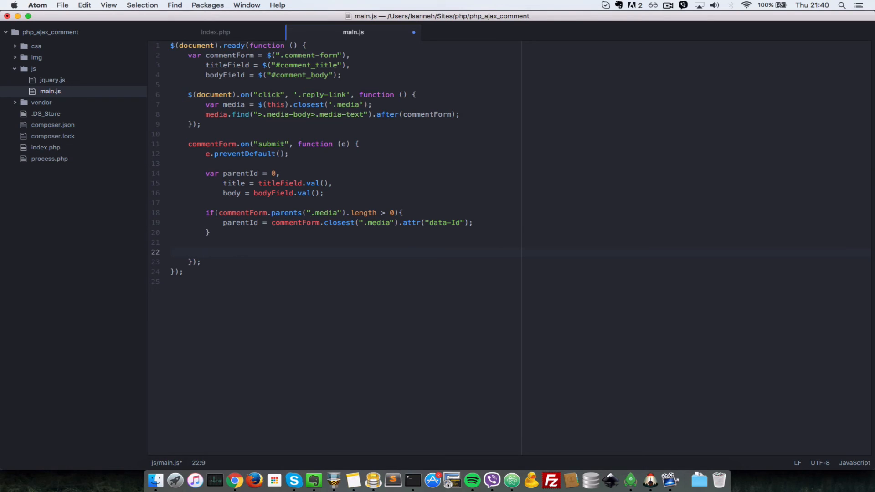
type("console.l")
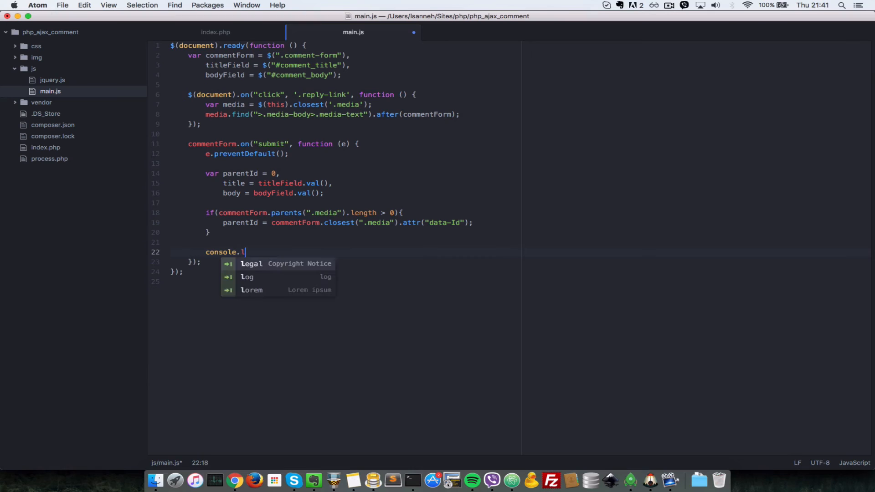
key("Tab")
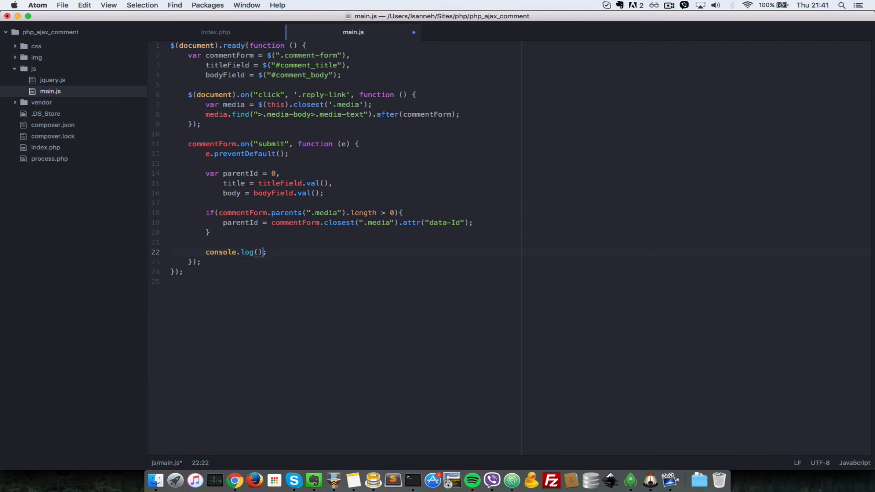
type("p")
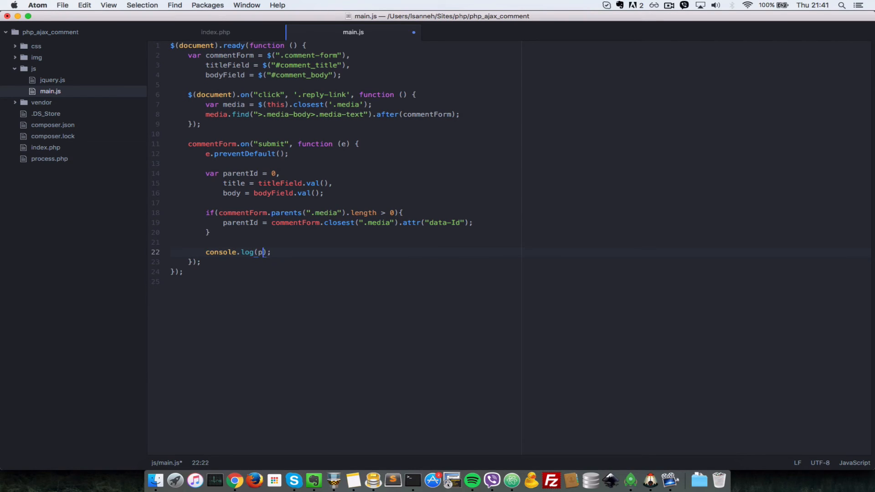
type("arentId")
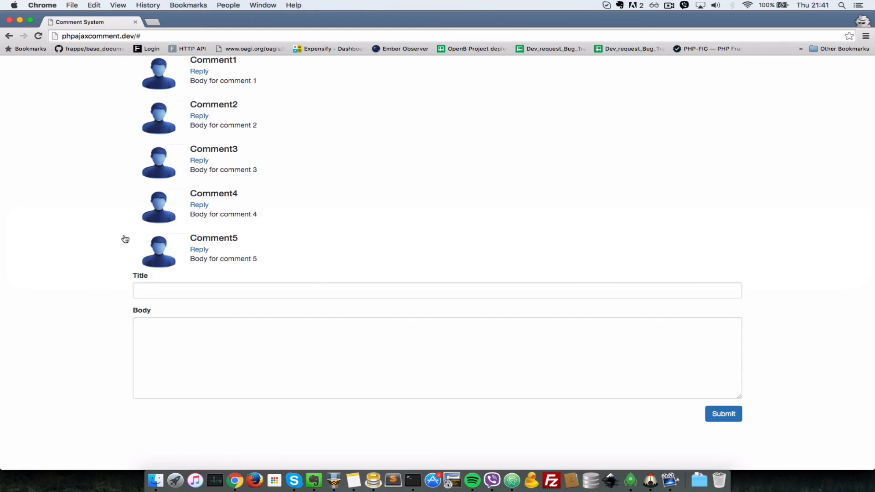
mouse_move(75, 246)
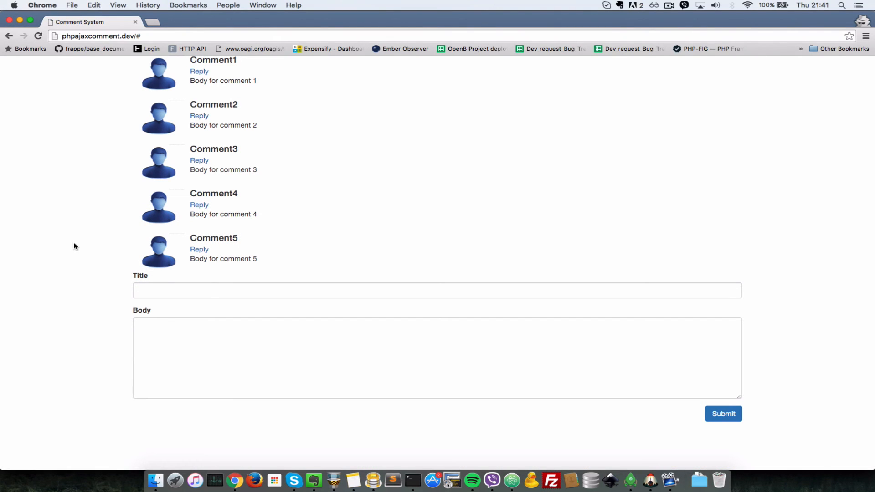
- With the console open, submit the top-level form with Title and "Body text" to log 0, Title, Body text
key("F12")
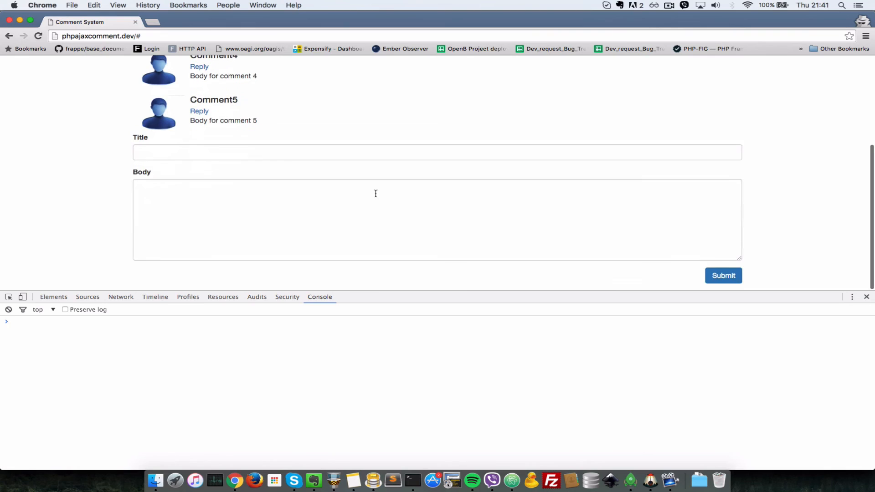
left_click(431, 164)
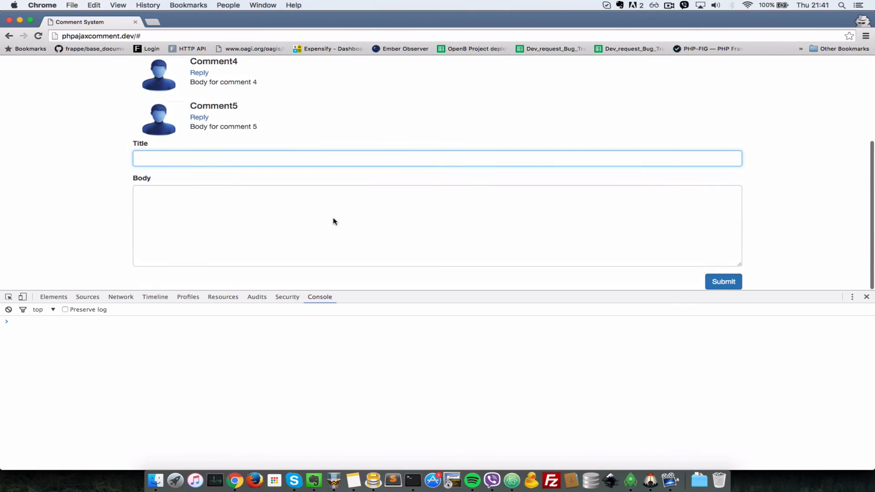
left_click(434, 159)
type("Title")
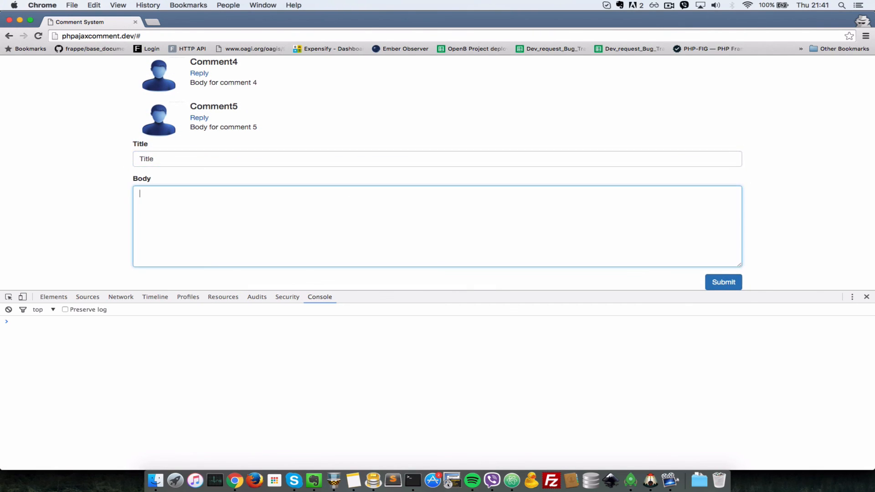
type("Body text")
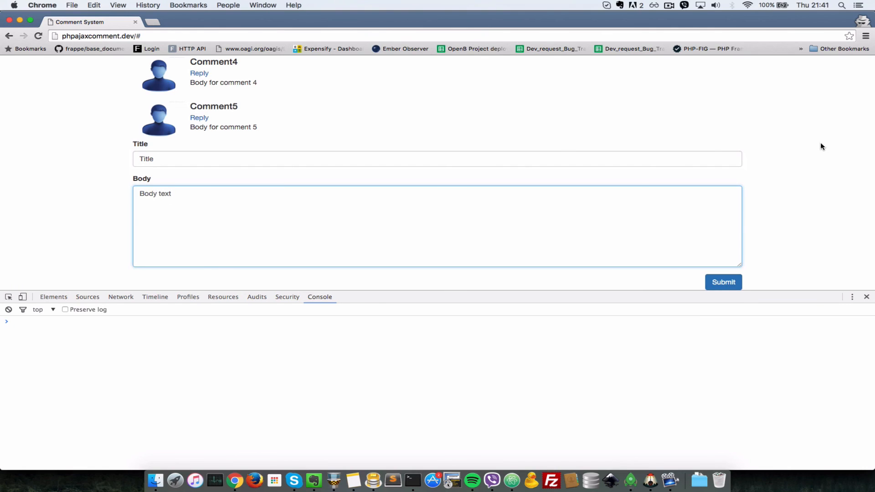
left_click(723, 282)
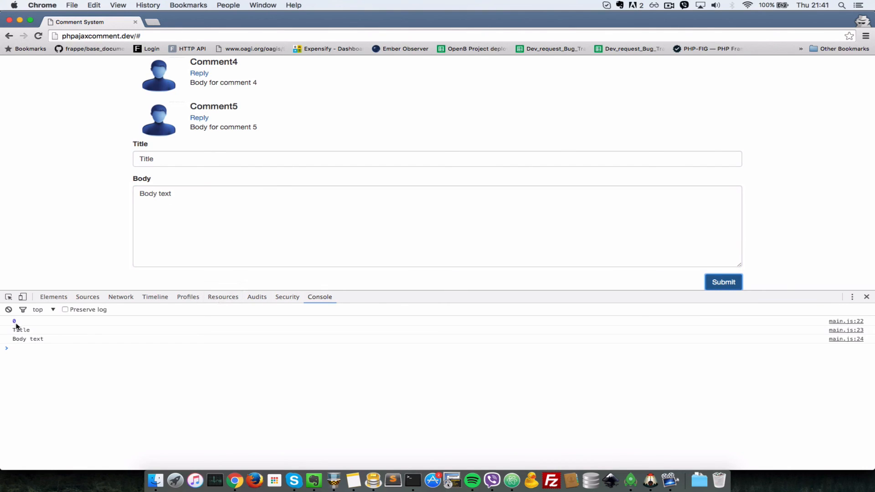
mouse_move(181, 247)
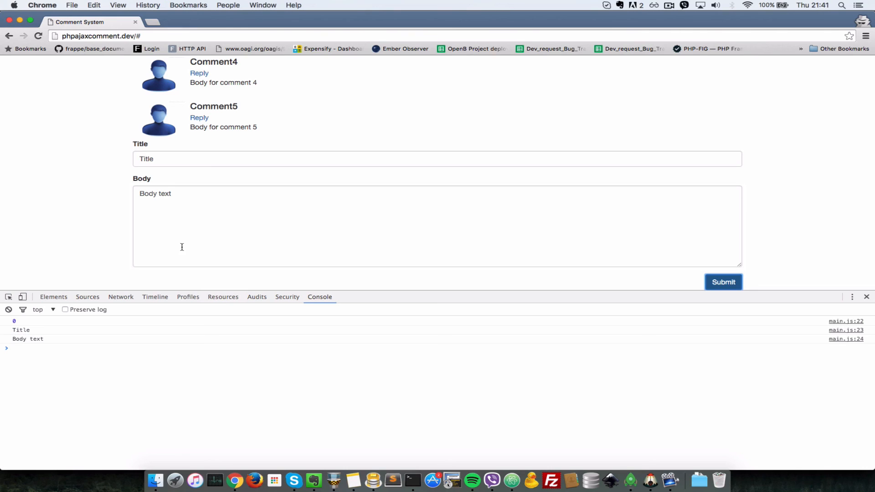
mouse_move(198, 118)
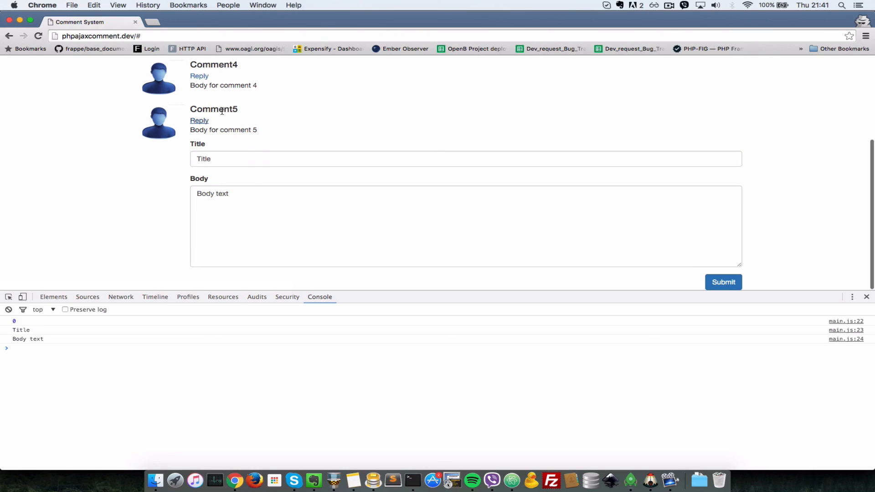
mouse_move(215, 116)
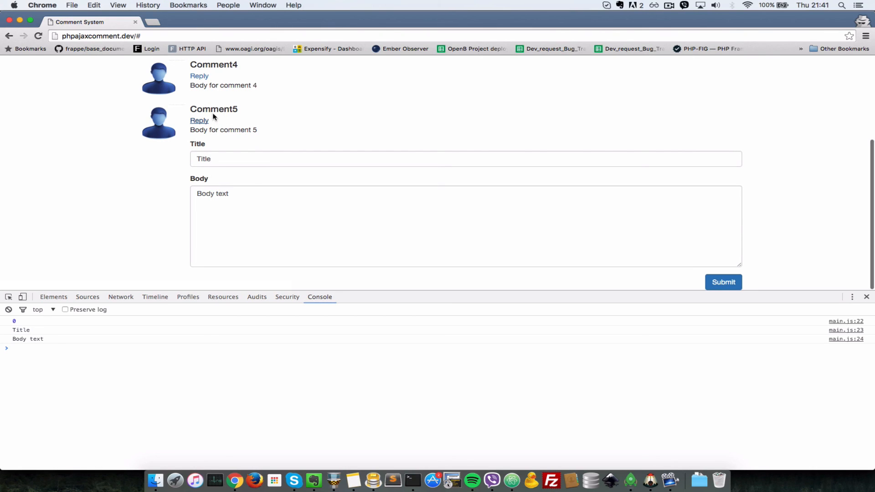
mouse_move(215, 112)
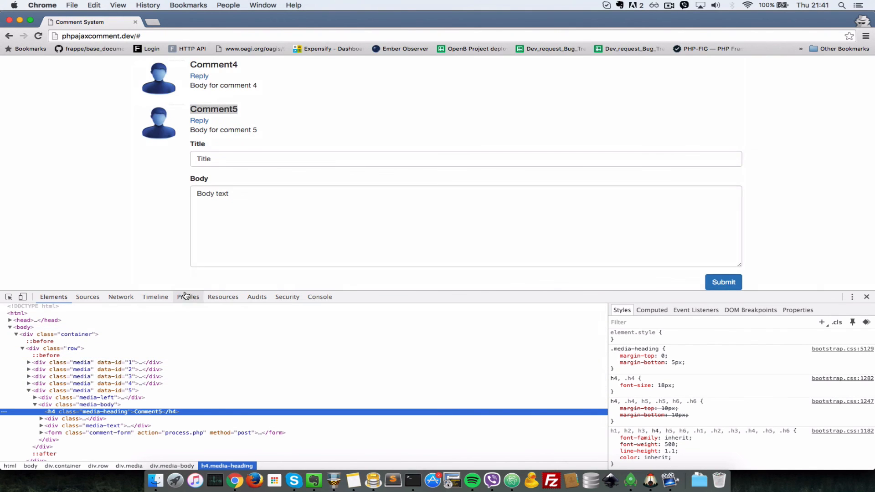
- Submit the reply form under Comment5 so the console logs 5, Title 2 and Body text 2
left_click(319, 297)
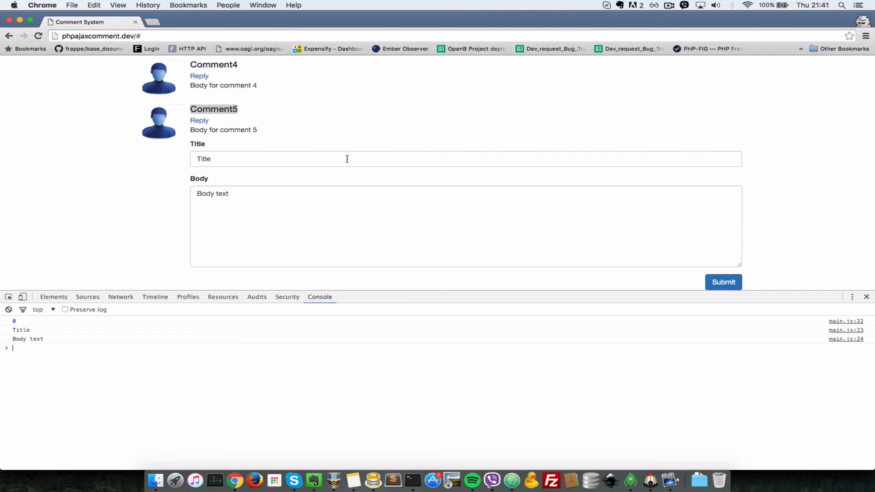
left_click(347, 159)
type(" 2")
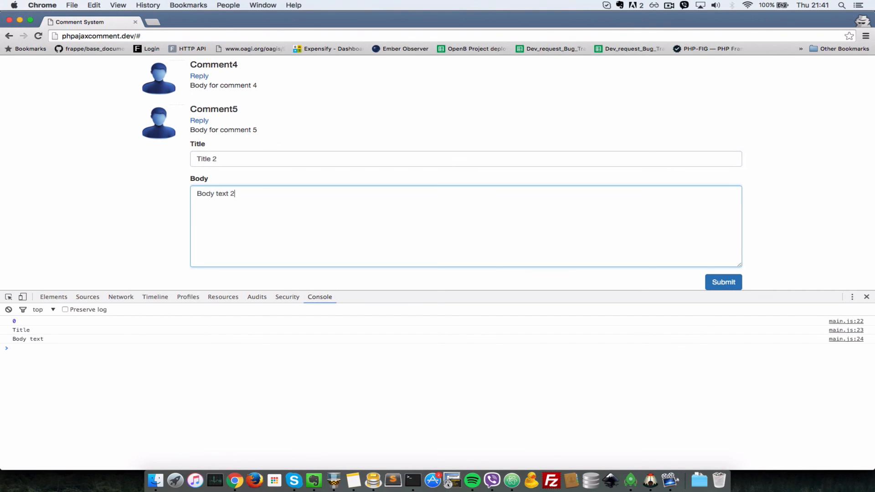
left_click(723, 282)
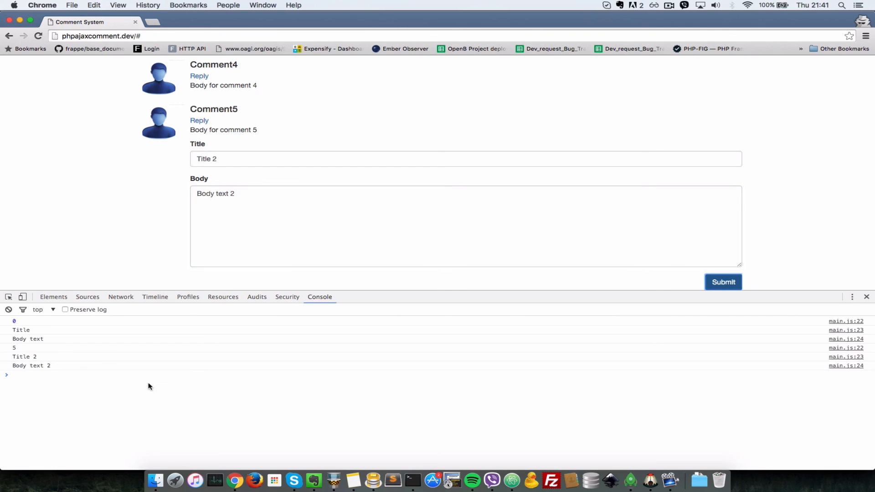
left_click(465, 163)
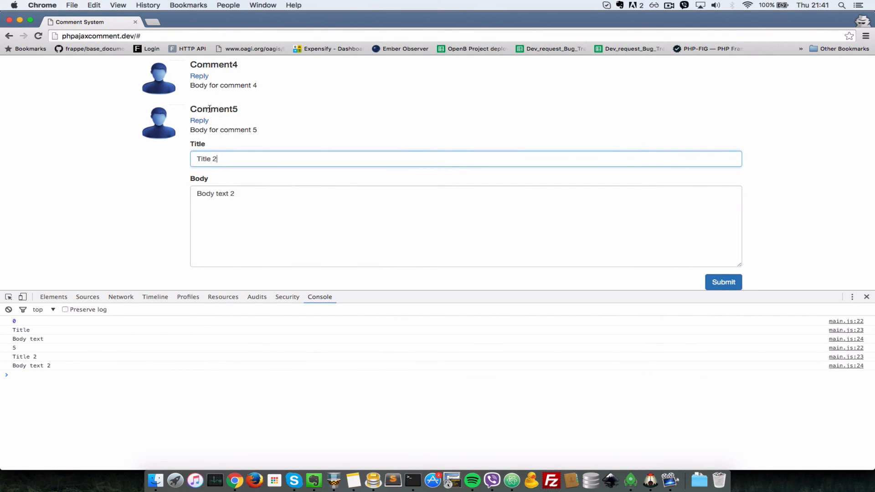
mouse_move(21, 352)
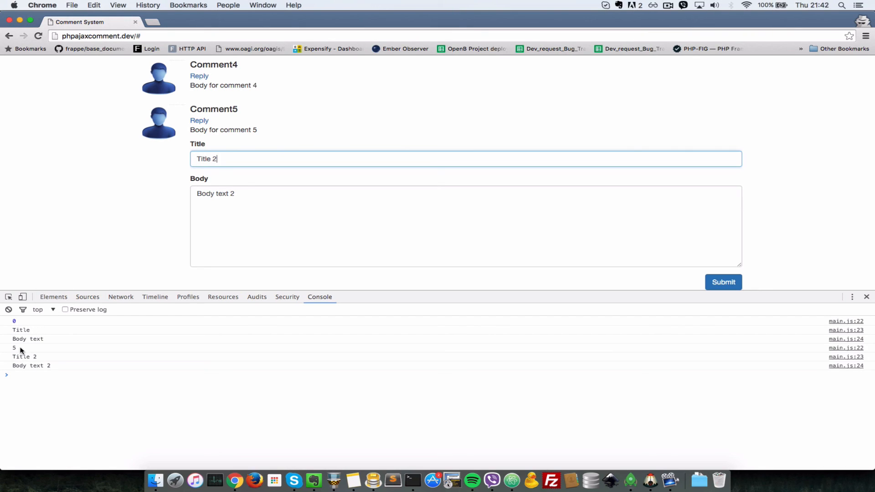
mouse_move(26, 358)
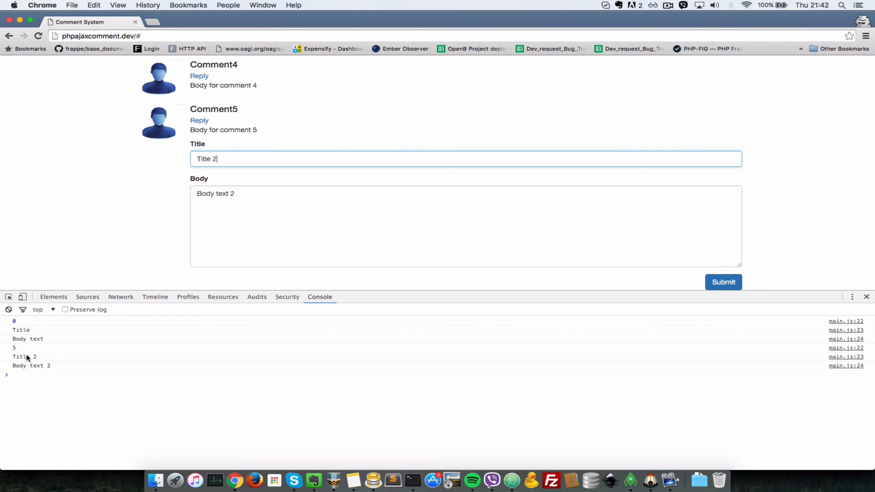